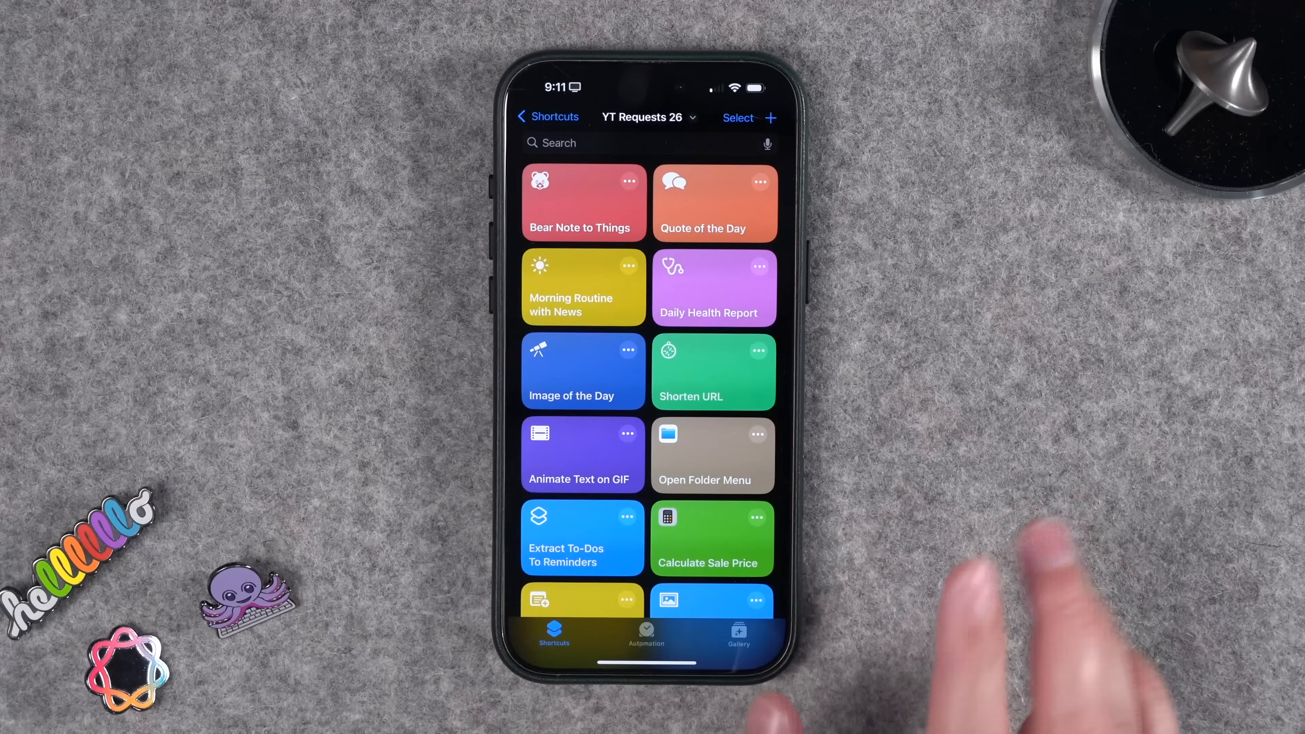
Browse the gallery, run Animate Text on GIF and submit 'New Shortcuts Video??' as overlay text.
{"action": "left_click", "coordinate": [739, 635]}
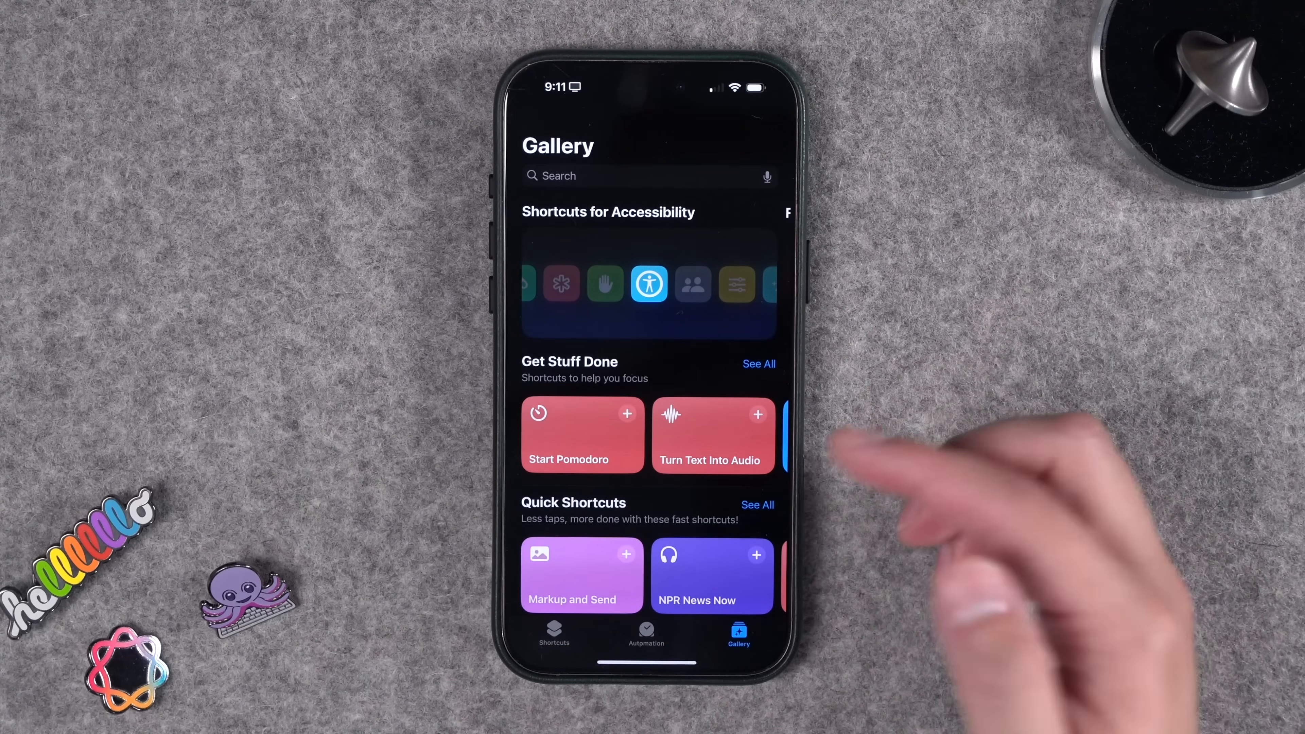
{"action": "scroll", "scroll_direction": "down", "scroll_amount": 3}
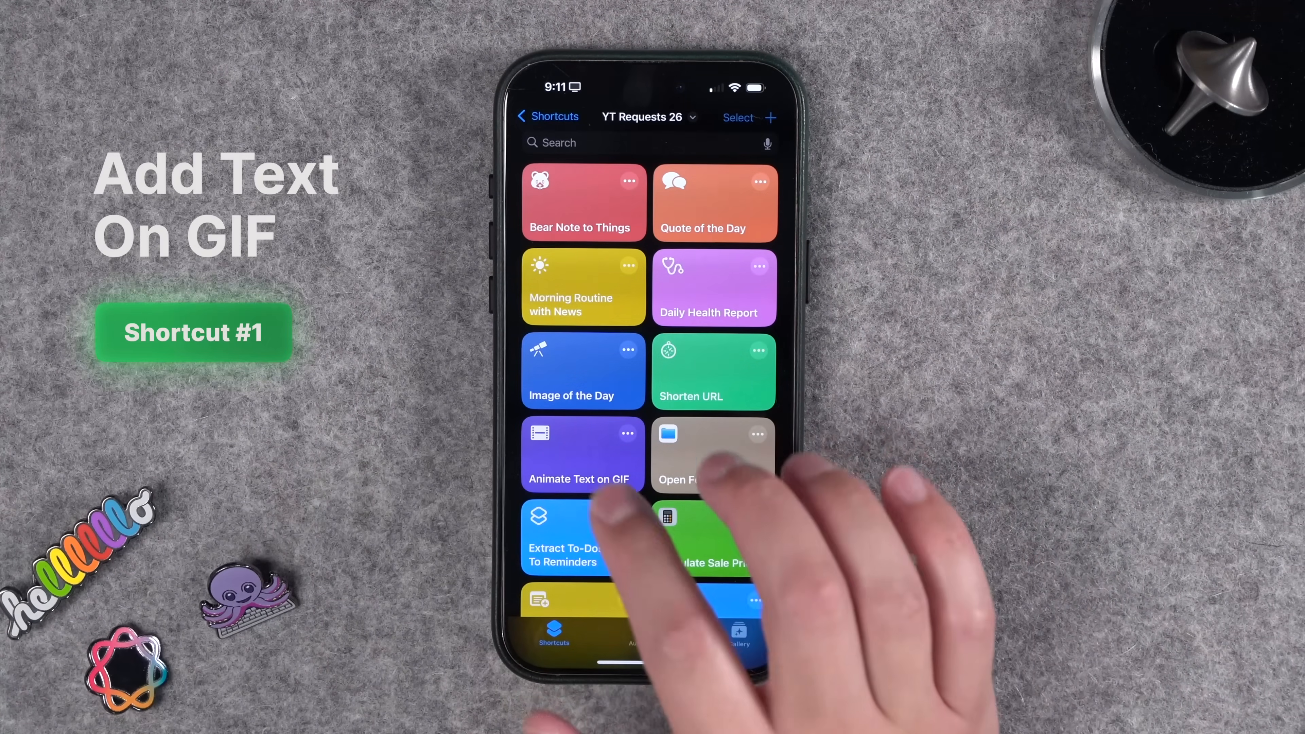
{"action": "left_click", "coordinate": [579, 455]}
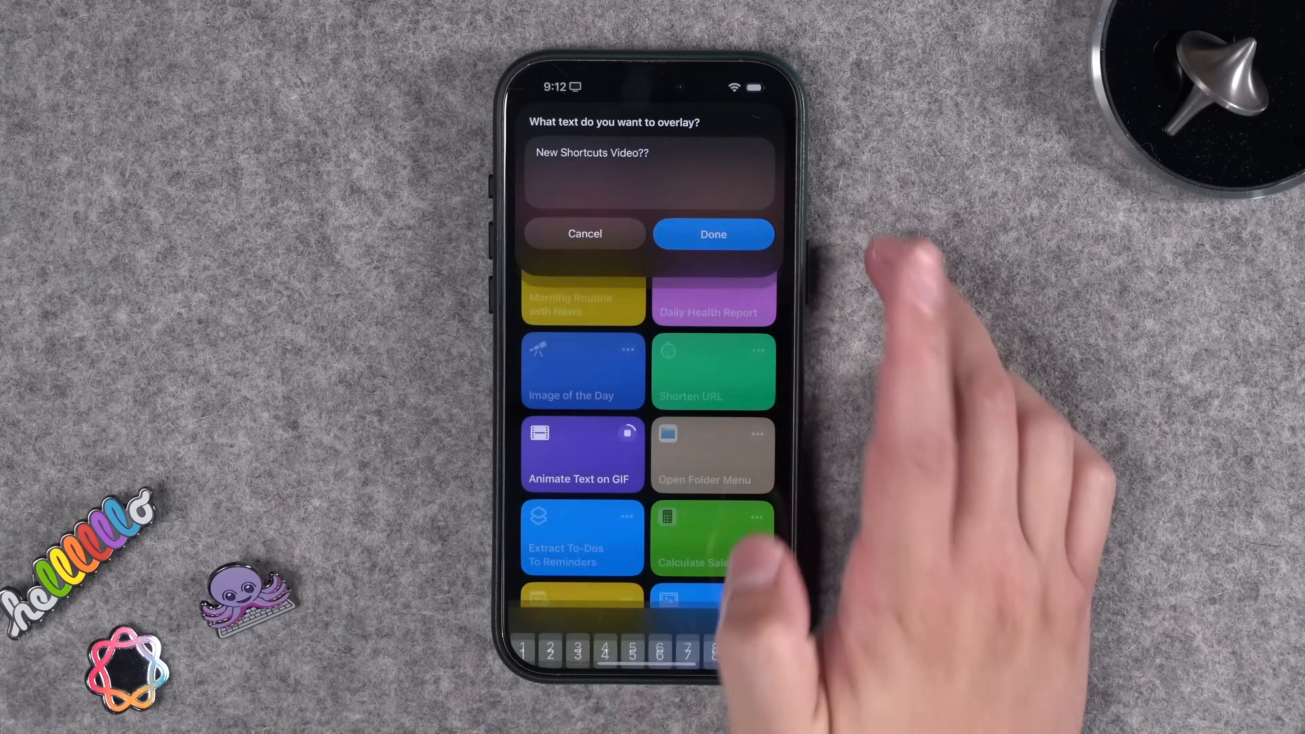
{"action": "left_click", "coordinate": [712, 234]}
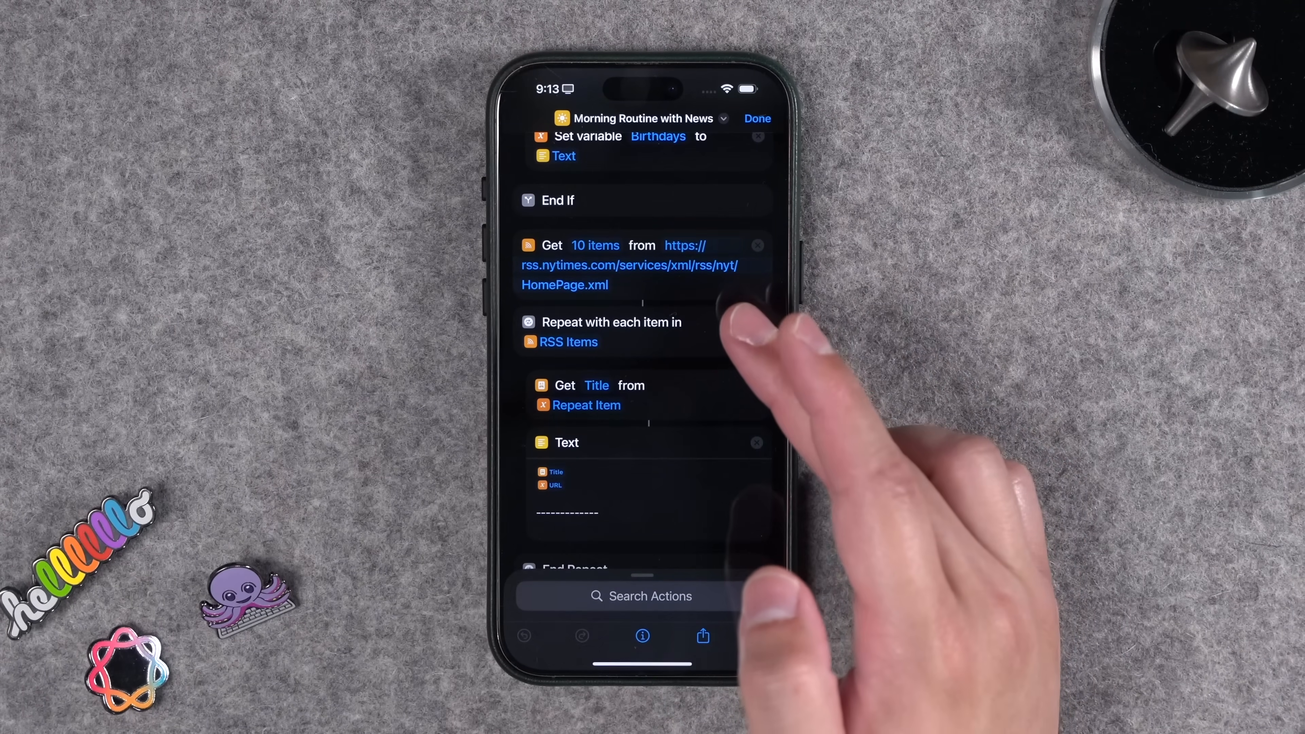
Scroll through Morning Routine with News actions and its briefing output of drive time and headlines.
{"action": "scroll", "scroll_direction": "down", "scroll_amount": 3}
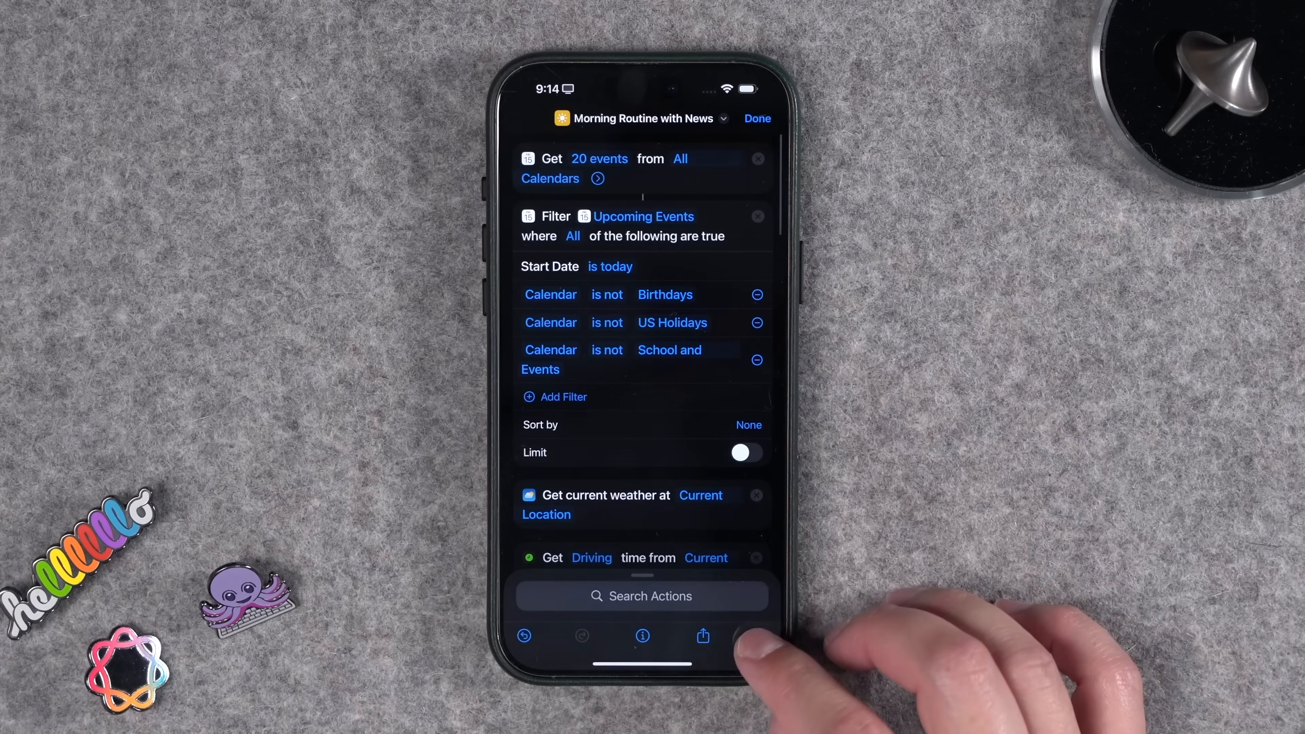
{"action": "scroll", "scroll_direction": "down", "scroll_amount": 3}
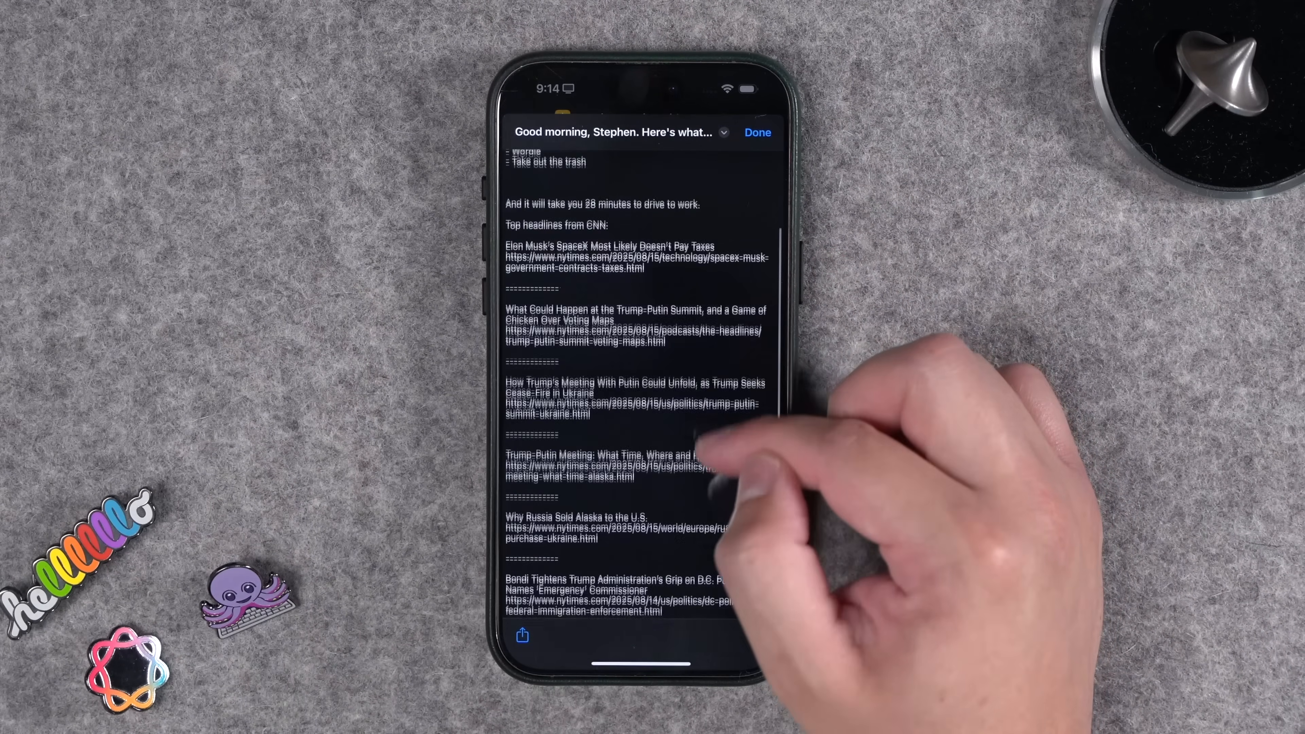
{"action": "scroll", "scroll_direction": "down", "scroll_amount": 3}
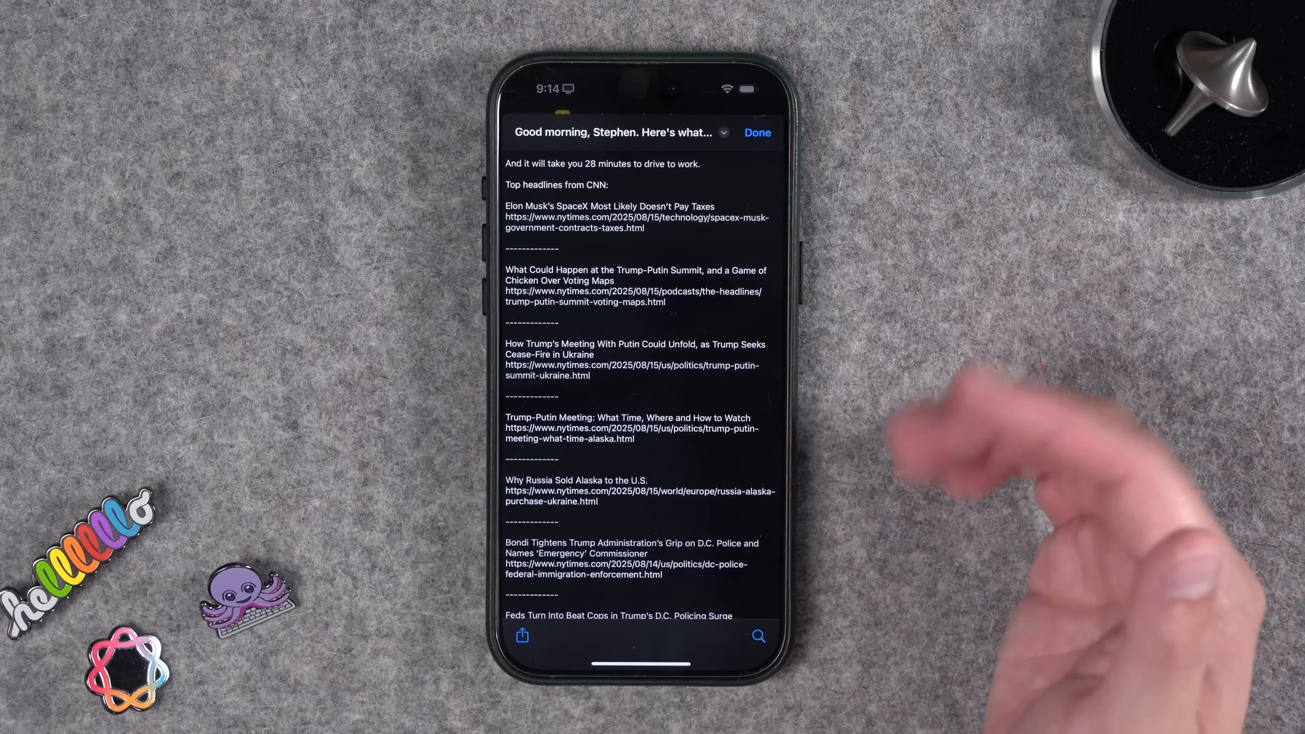
{"action": "scroll", "scroll_direction": "down", "scroll_amount": 3}
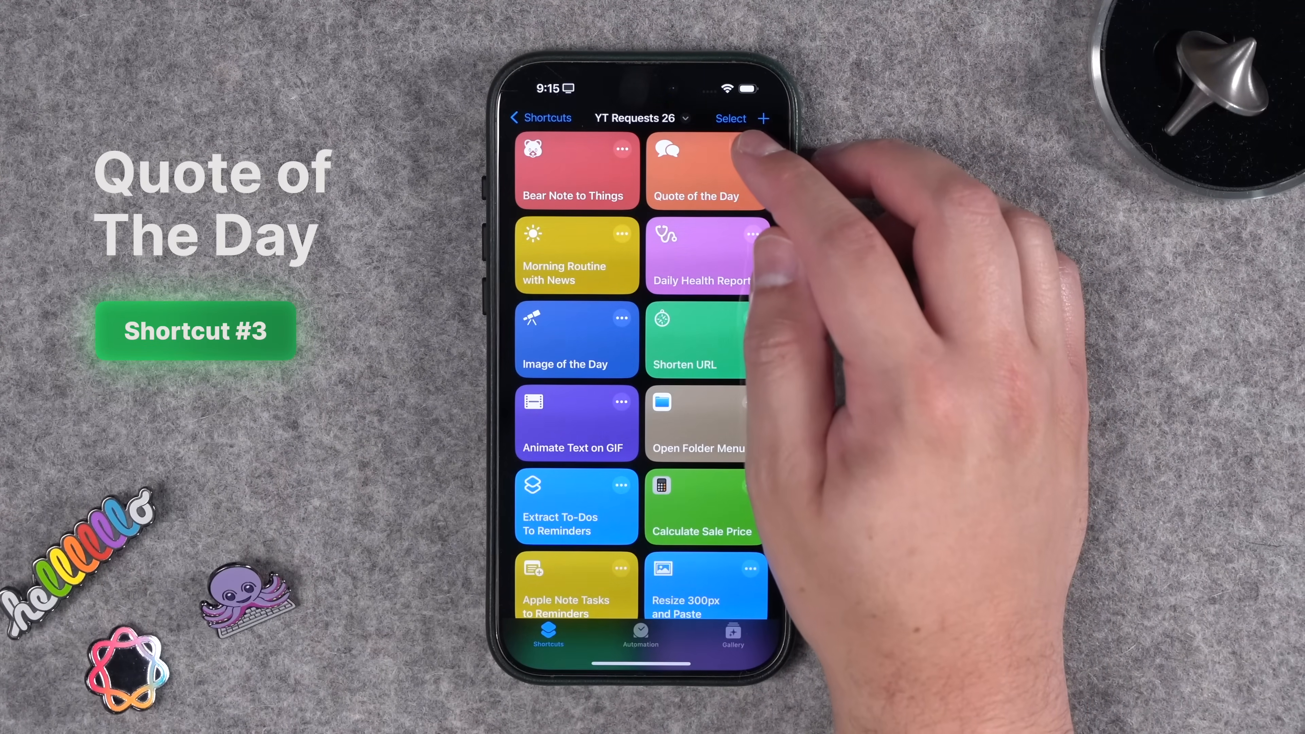
{"action": "left_click", "coordinate": [699, 170]}
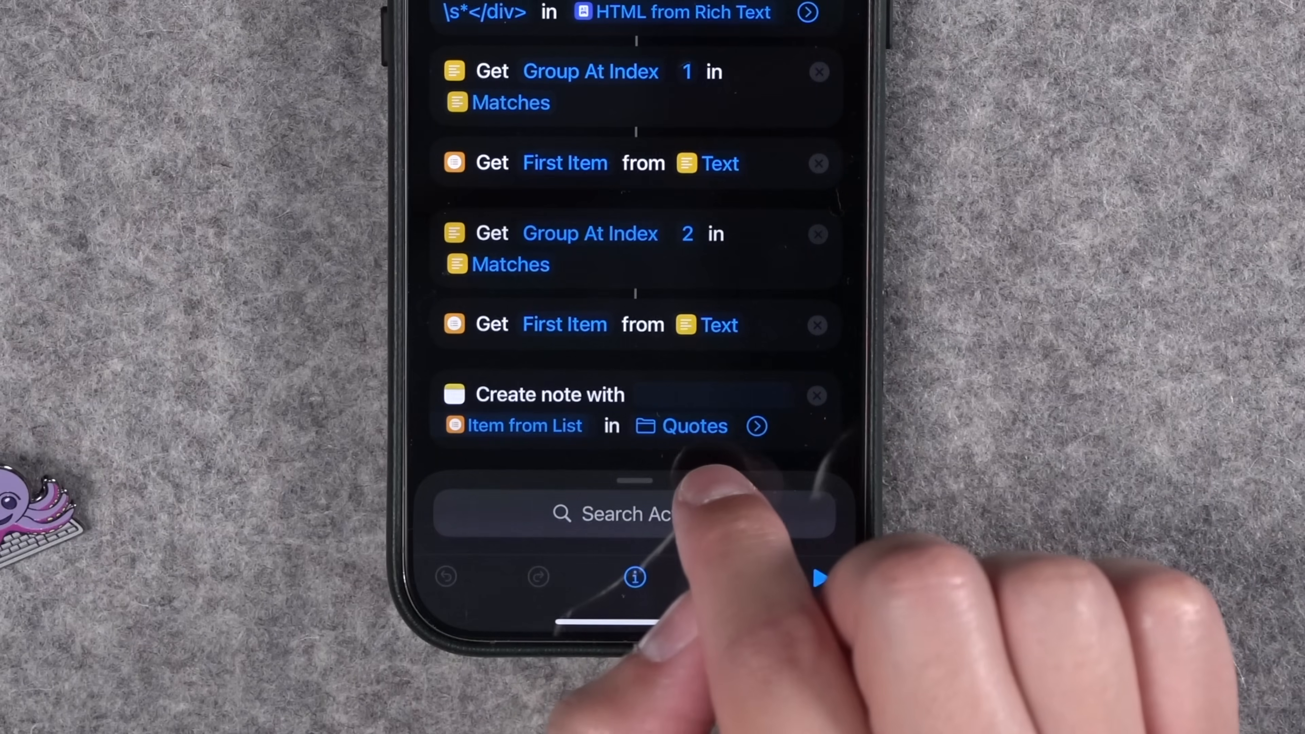
{"action": "mouse_move", "coordinate": [637, 514]}
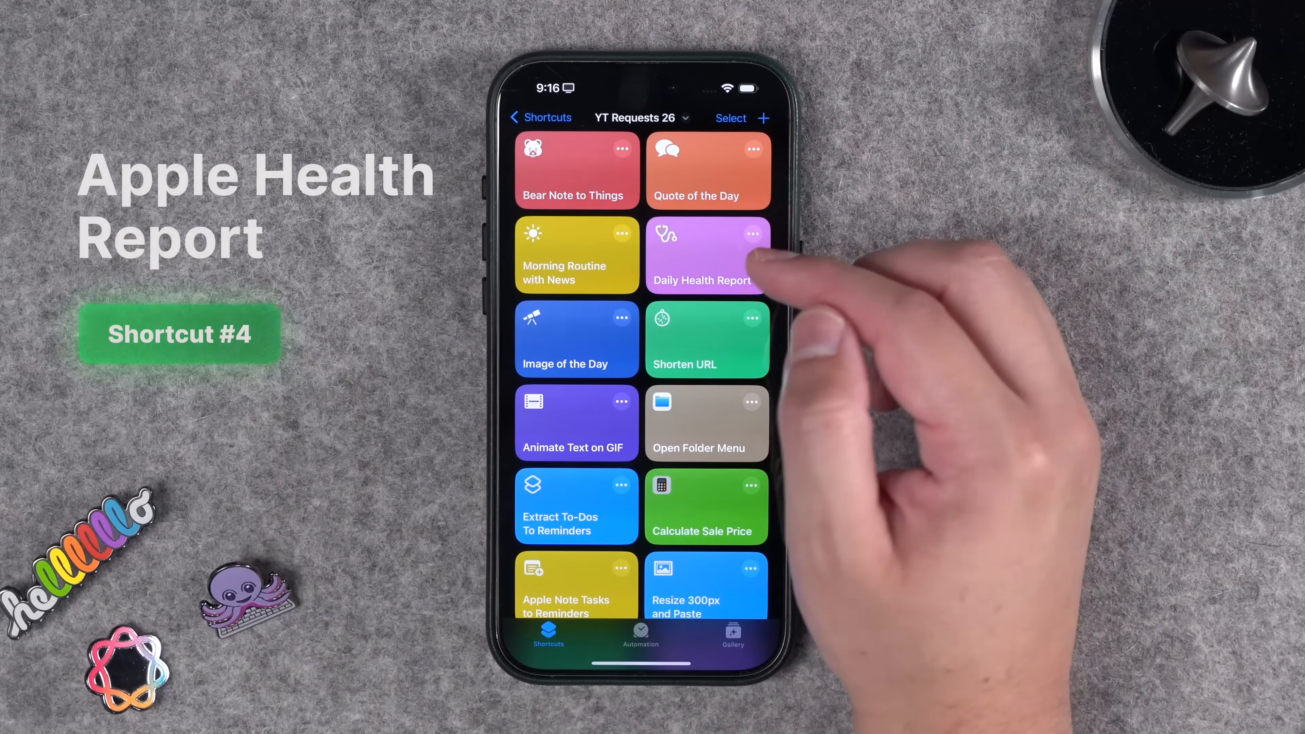
{"action": "left_click", "coordinate": [707, 256]}
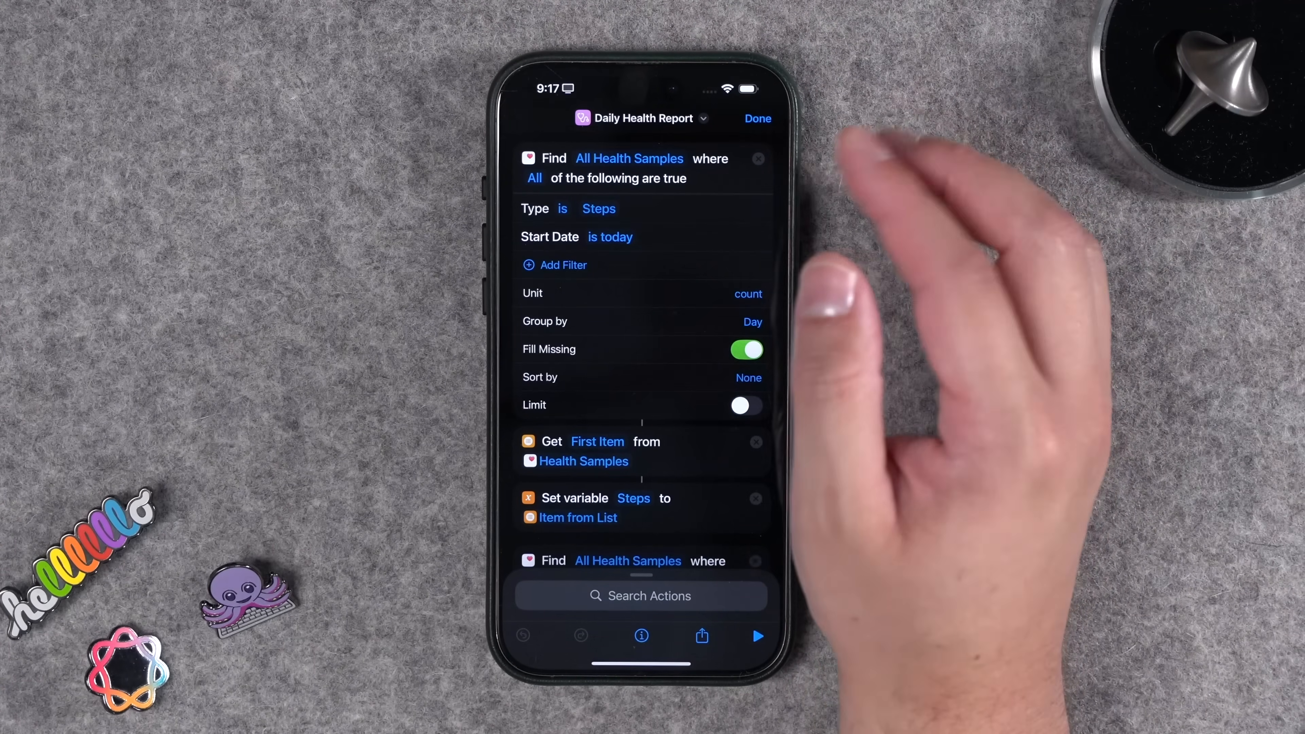
{"action": "left_click", "coordinate": [599, 208]}
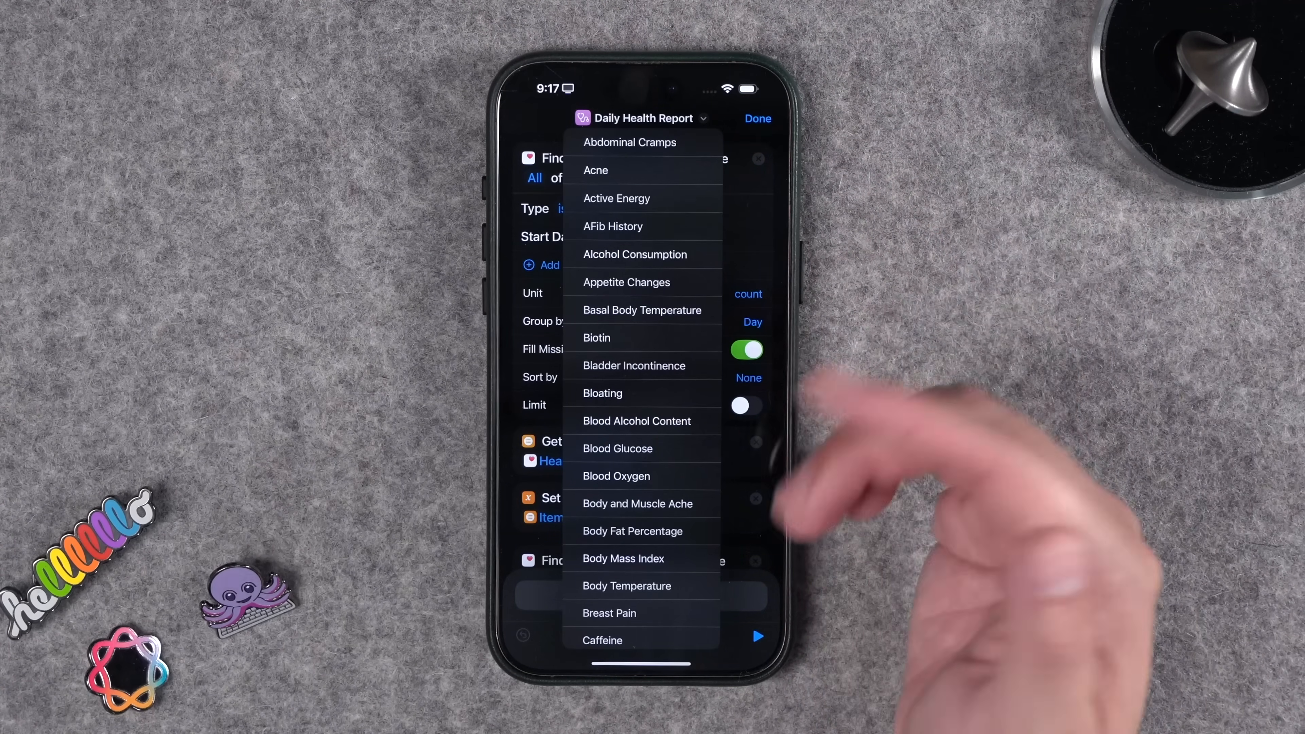
{"action": "scroll", "scroll_direction": "down", "scroll_amount": 3}
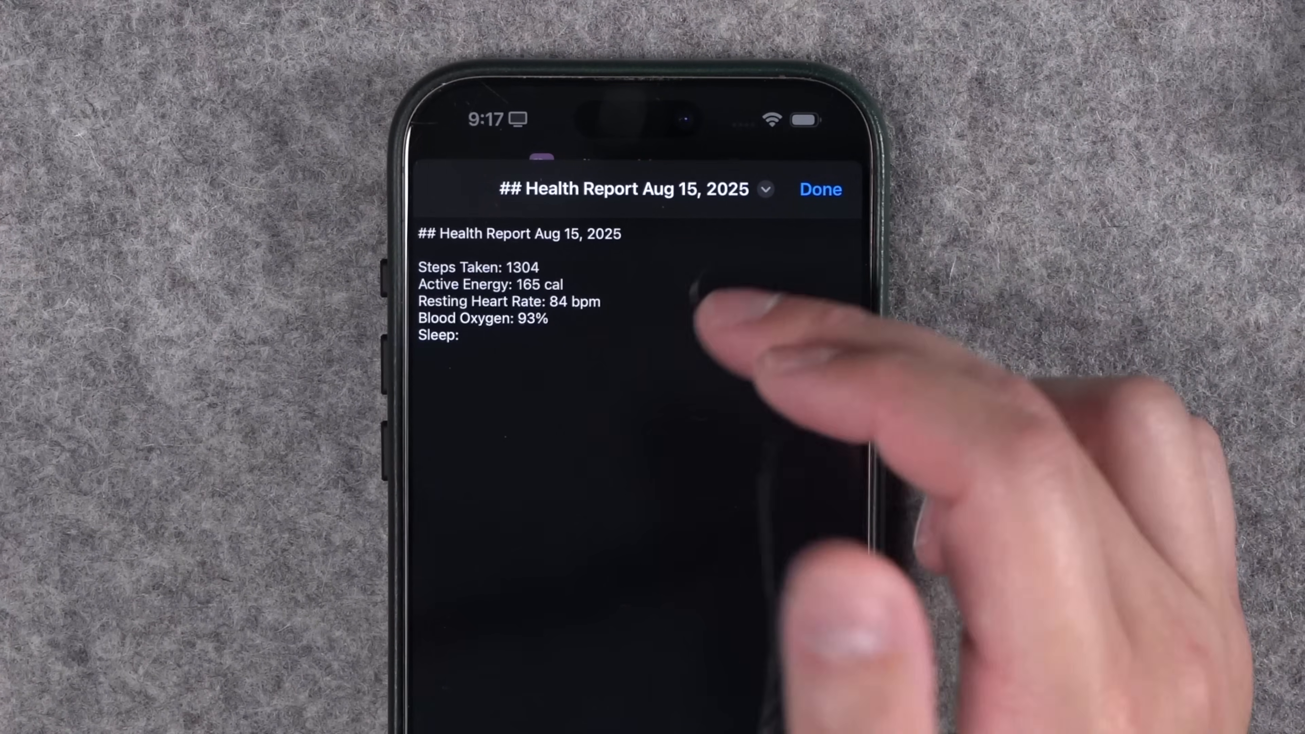
{"action": "mouse_move", "coordinate": [667, 434]}
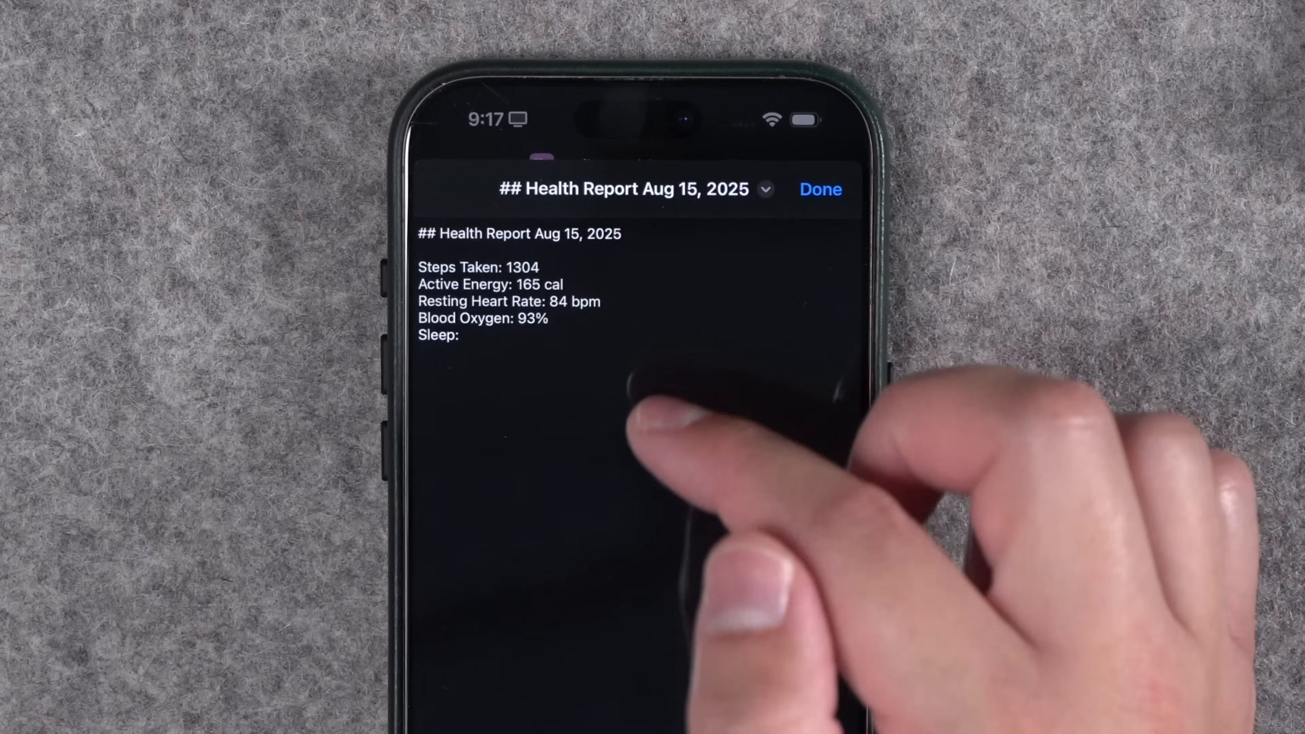
{"action": "mouse_move", "coordinate": [708, 458]}
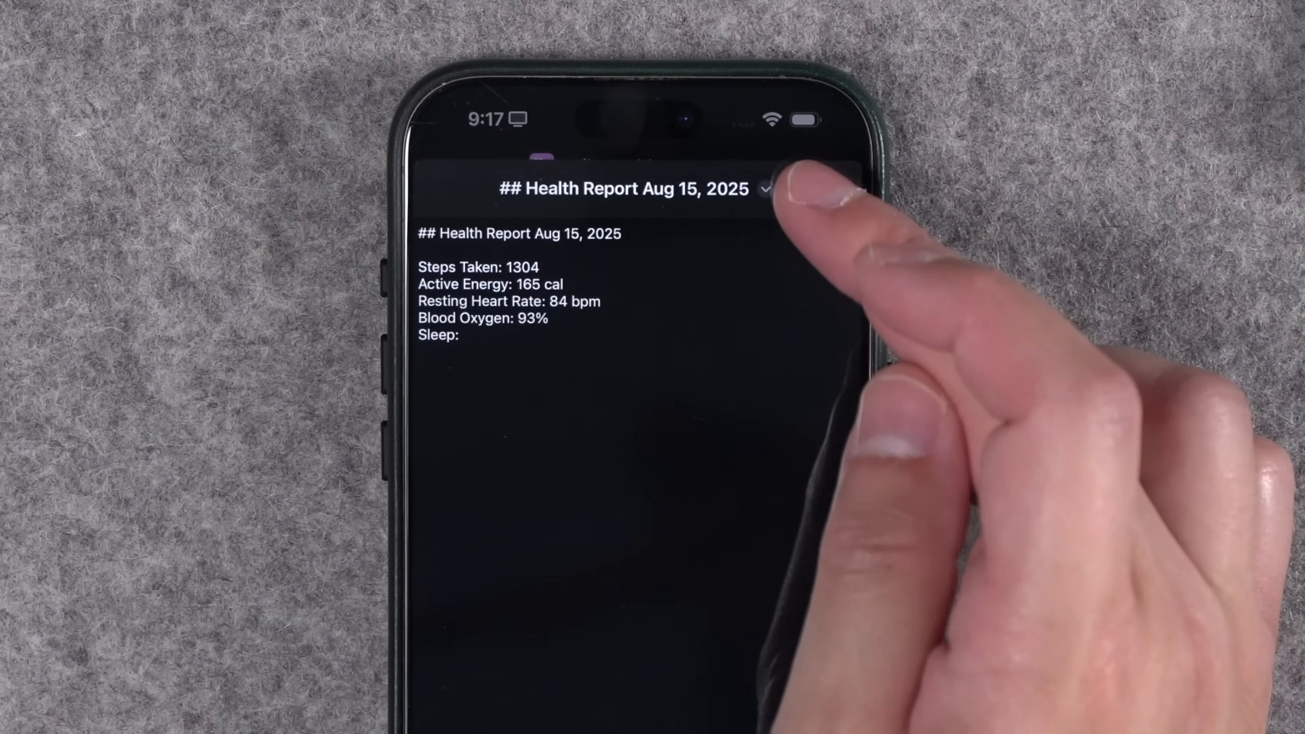
{"action": "left_click", "coordinate": [764, 189]}
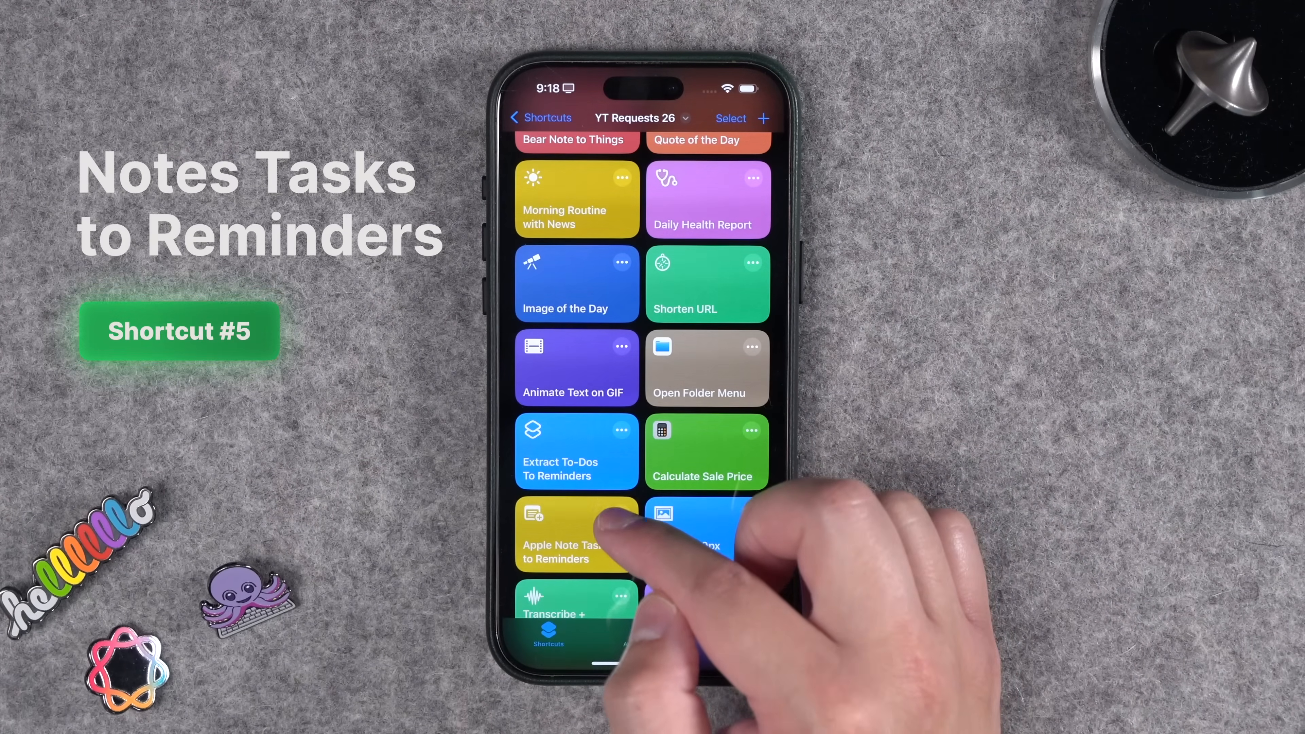
Review the Apple Note Tasks to Reminders shortcut's checklist-splitting actions, then go home.
{"action": "left_click", "coordinate": [576, 534]}
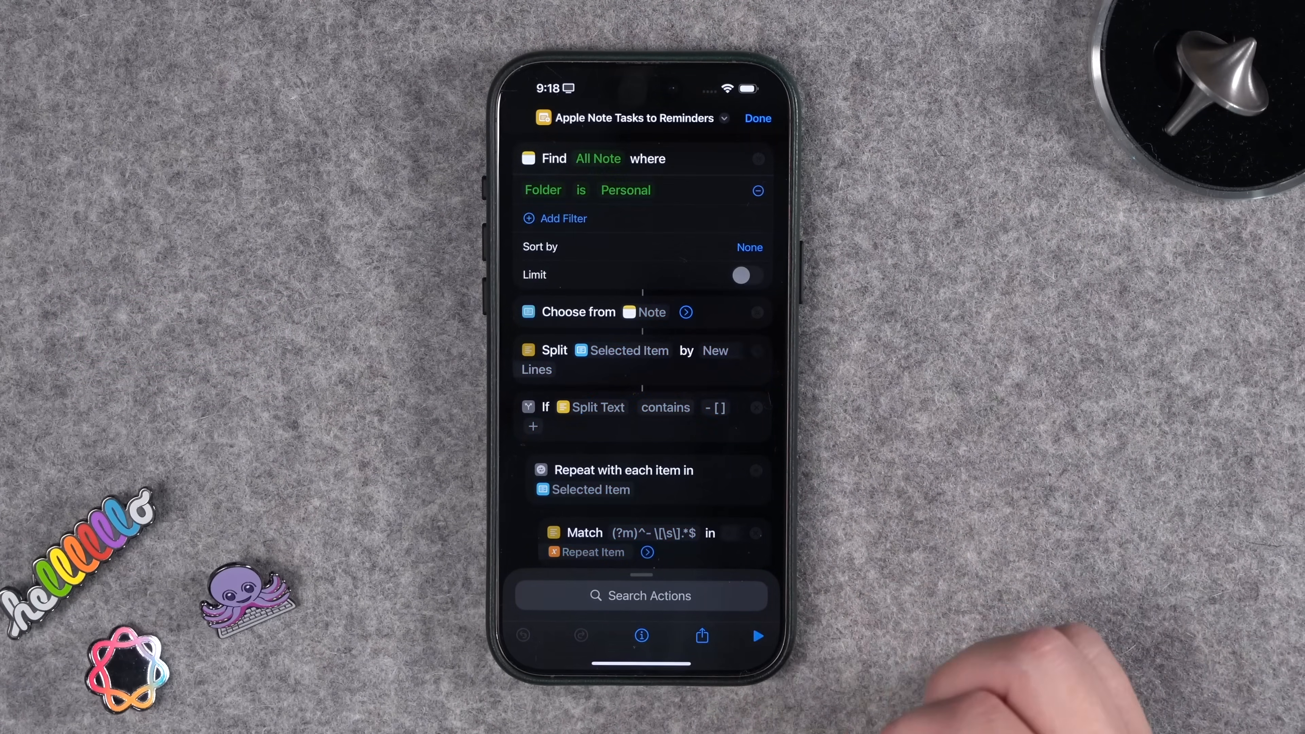
{"action": "left_click", "coordinate": [652, 312]}
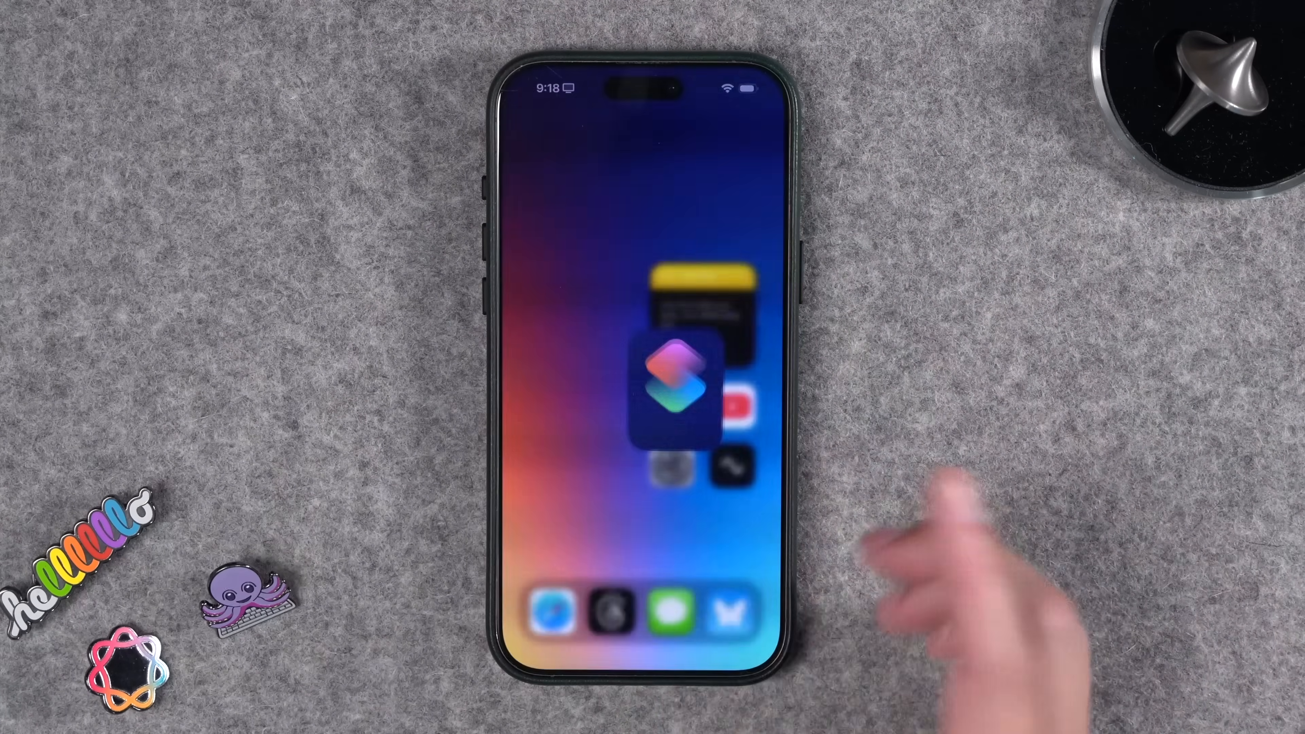
View the YouTube Tasks note in Notes with items Make great videos and Do that again.
{"action": "left_click", "coordinate": [668, 366]}
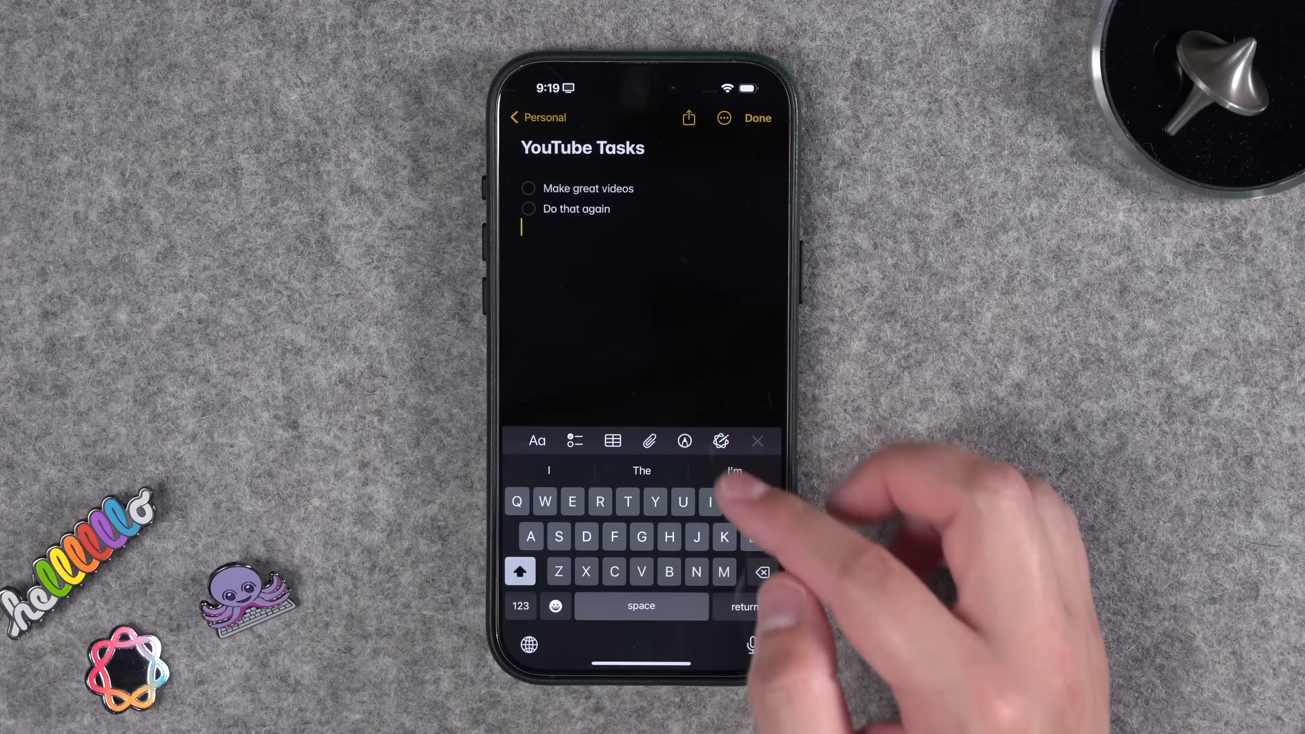
{"action": "left_click", "coordinate": [574, 440]}
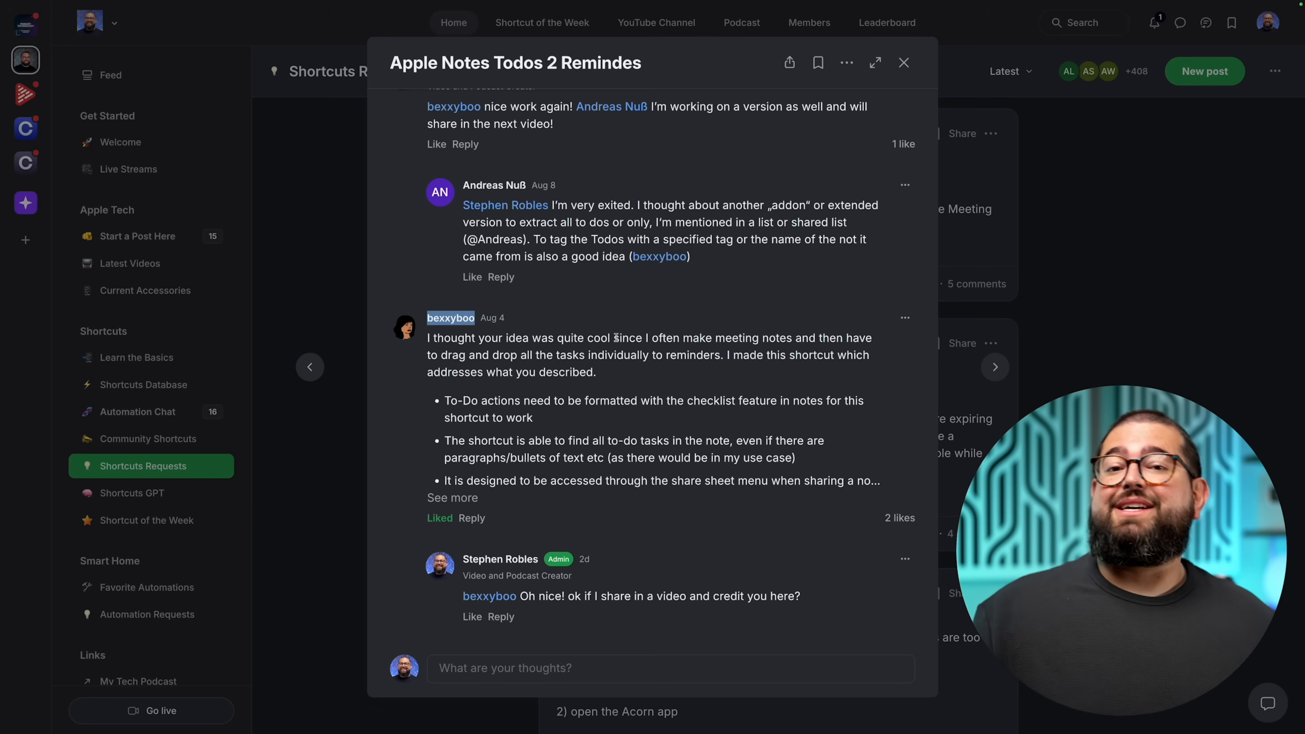
Dismiss the Apple Notes Todos request post to reach the Shortcut of the Week space.
{"action": "left_click", "coordinate": [905, 63]}
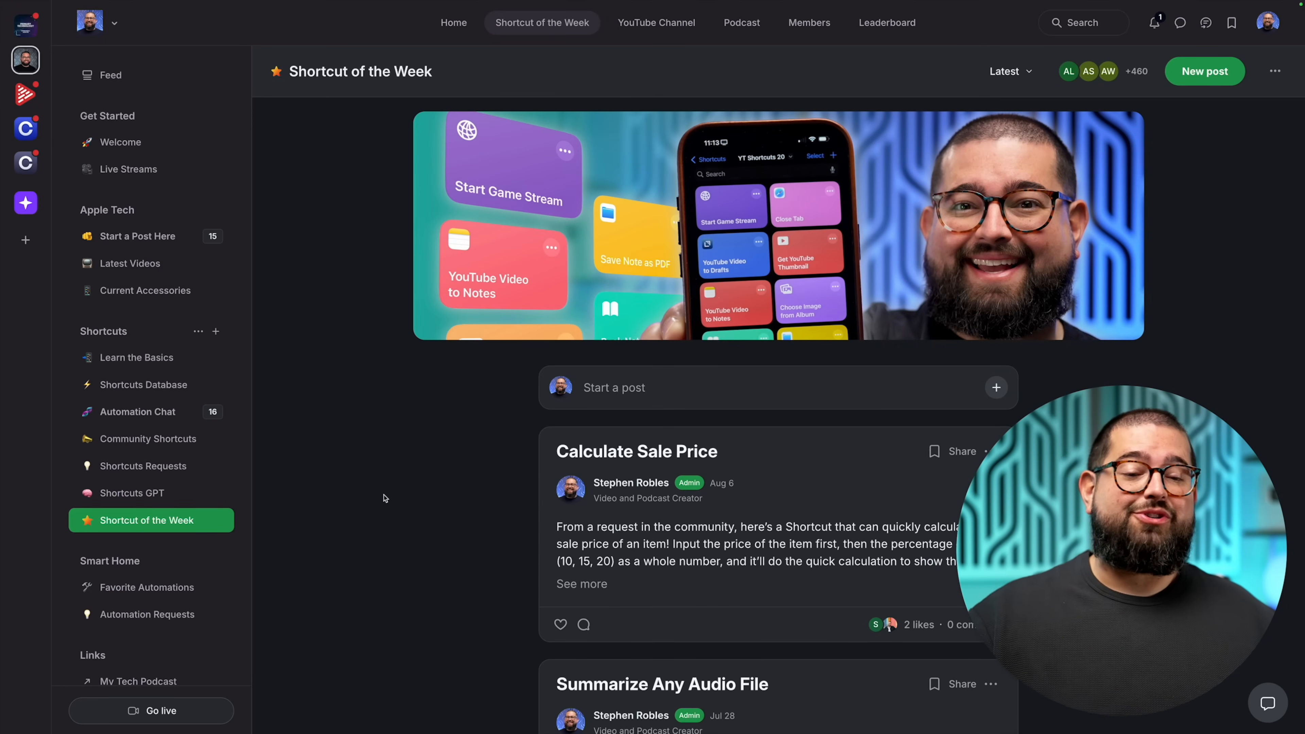
Search the community posts for 'home eta' from the Shortcuts GPT space.
{"action": "left_click", "coordinate": [133, 493]}
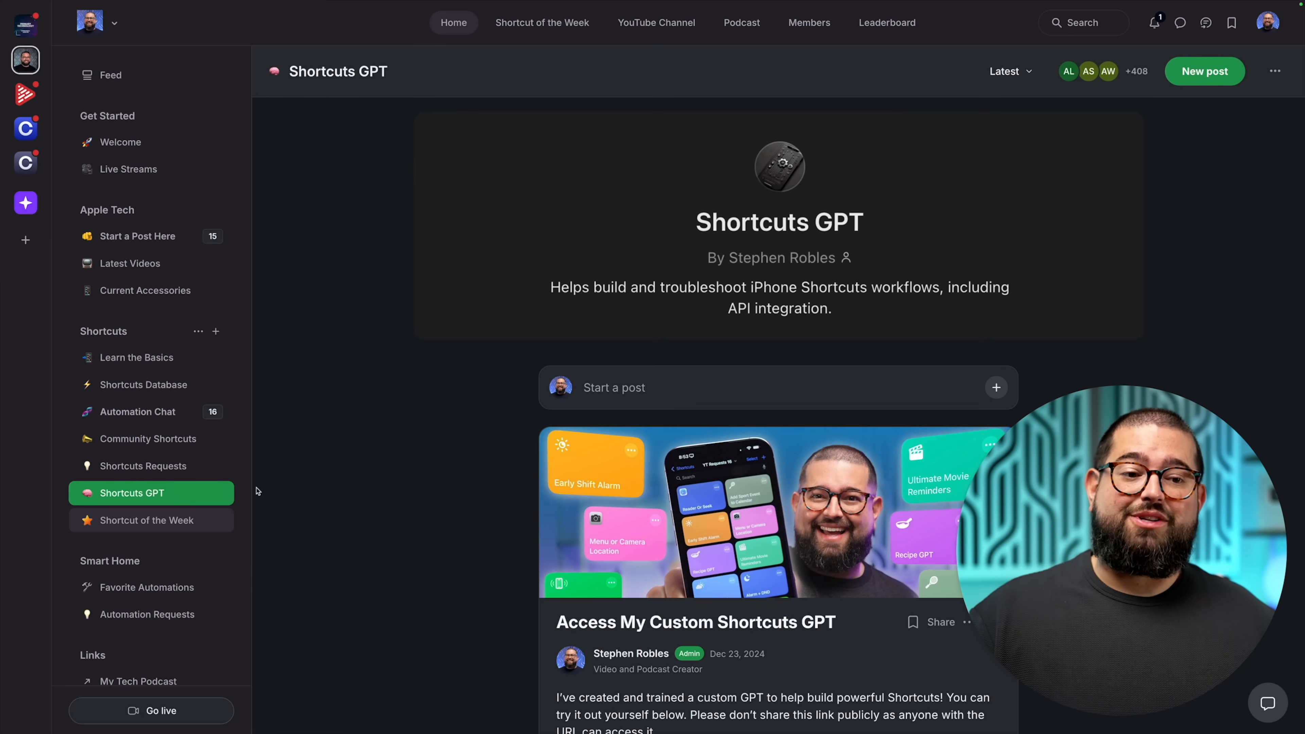
{"action": "mouse_move", "coordinate": [354, 400]}
{"action": "type", "text": "home eta"}
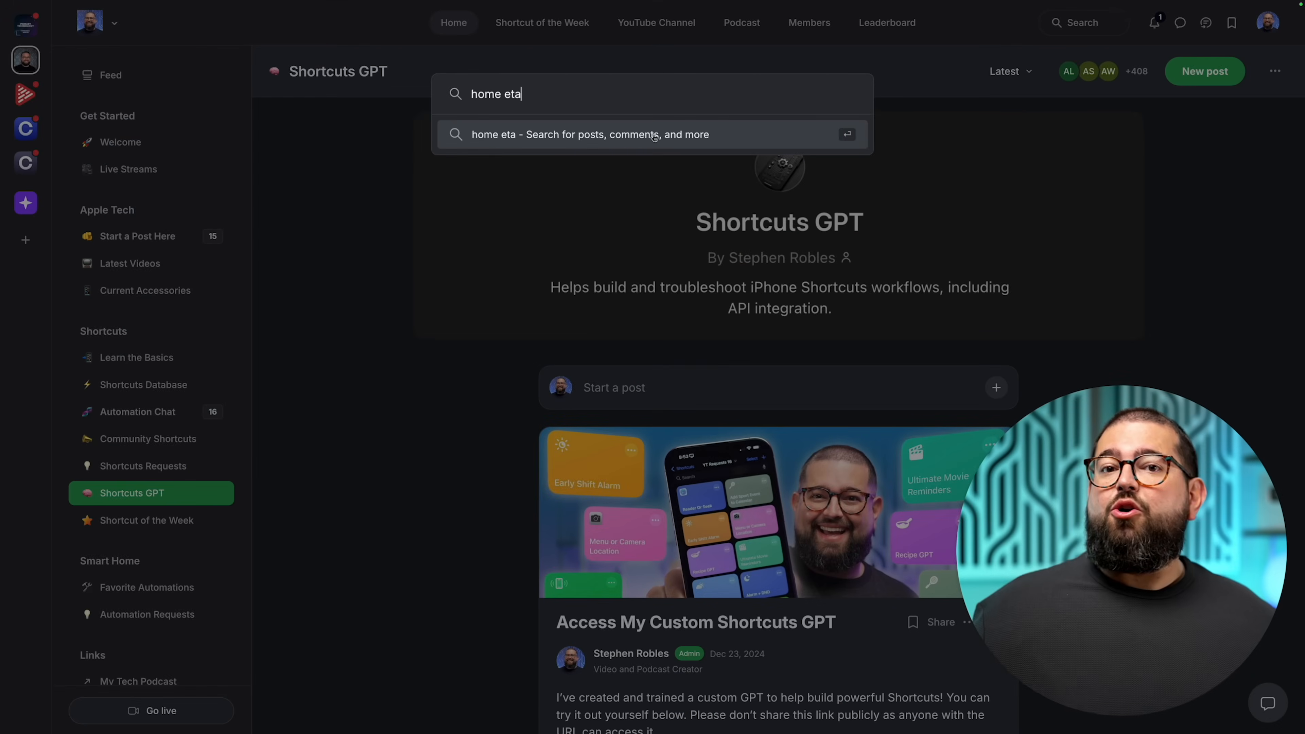
{"action": "left_click", "coordinate": [652, 134]}
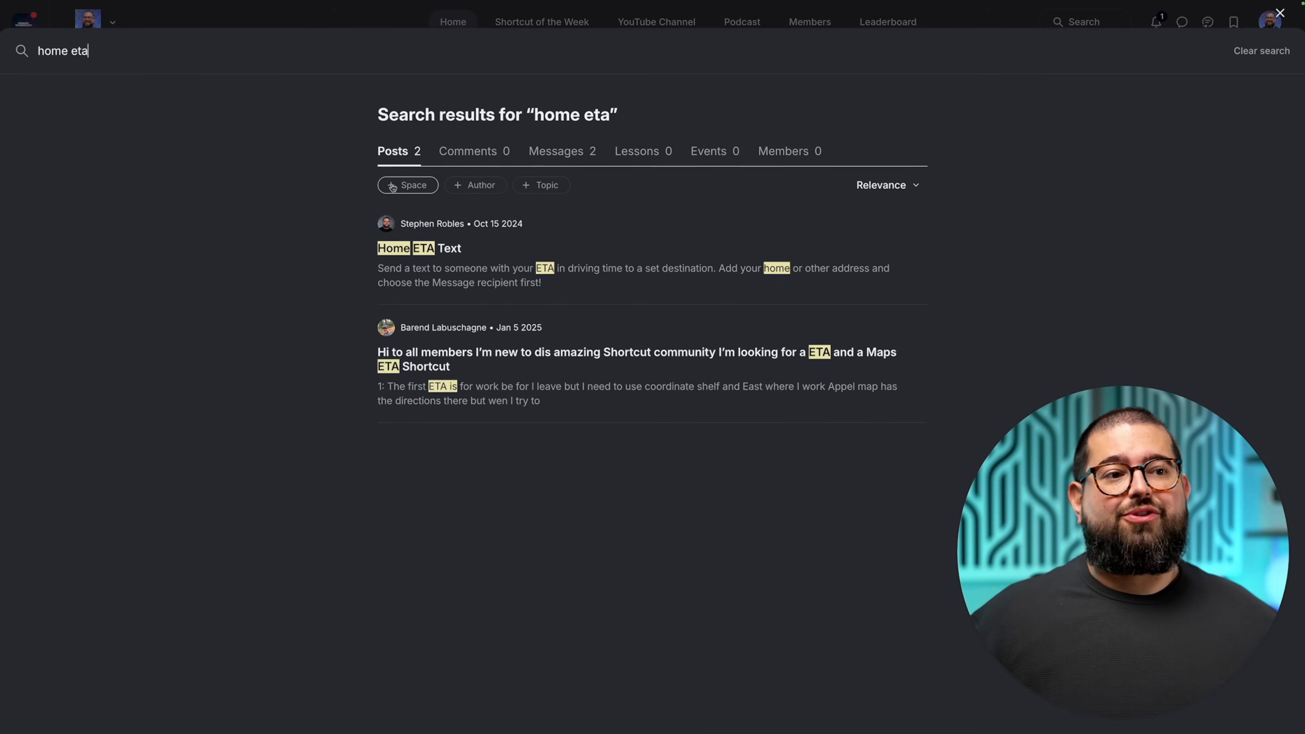
Limit the results to the Shortcuts Database space, leaving the Home ETA Text post.
{"action": "left_click", "coordinate": [407, 185]}
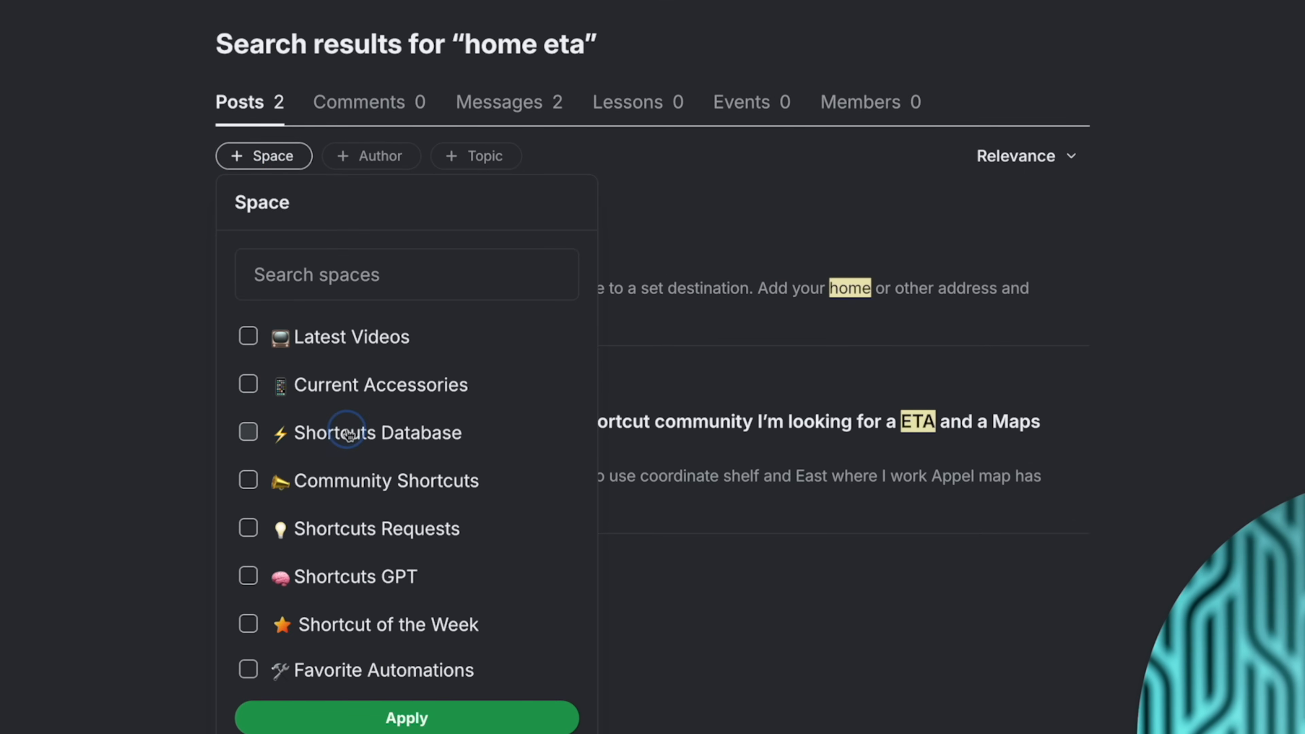
{"action": "left_click", "coordinate": [248, 432]}
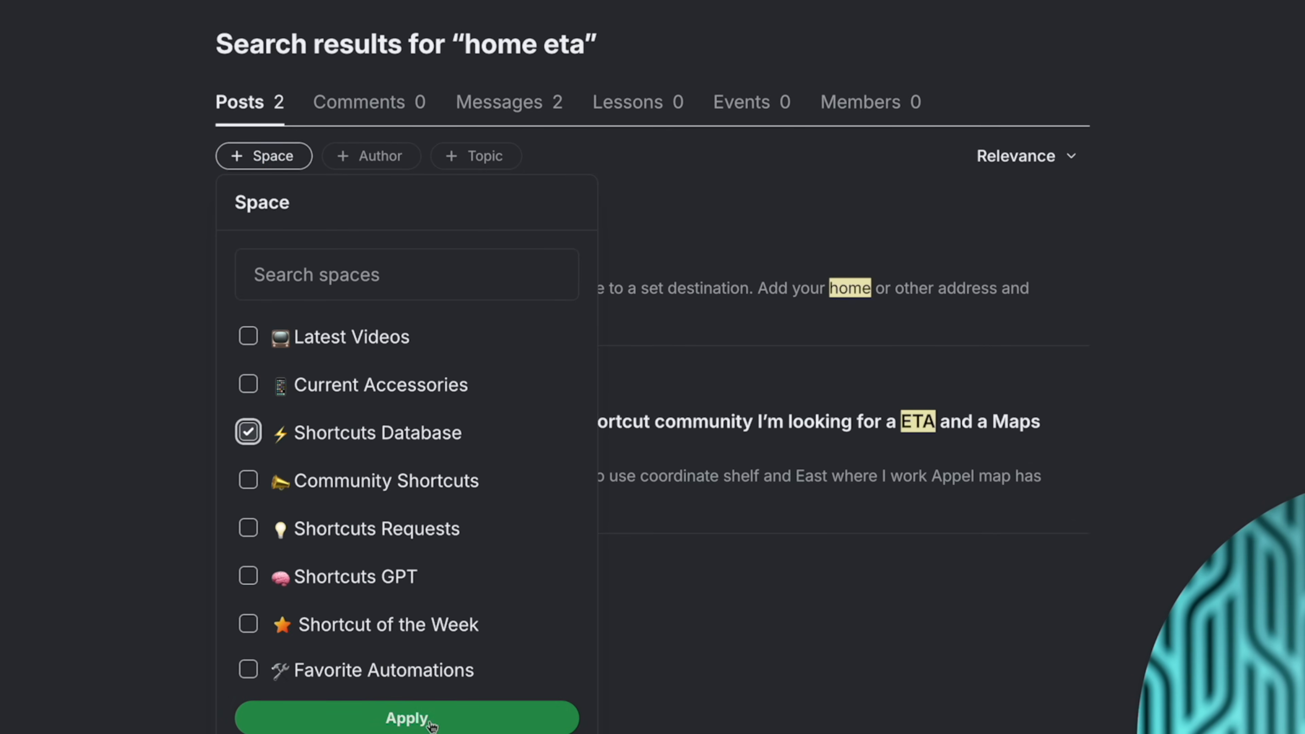
{"action": "left_click", "coordinate": [407, 718]}
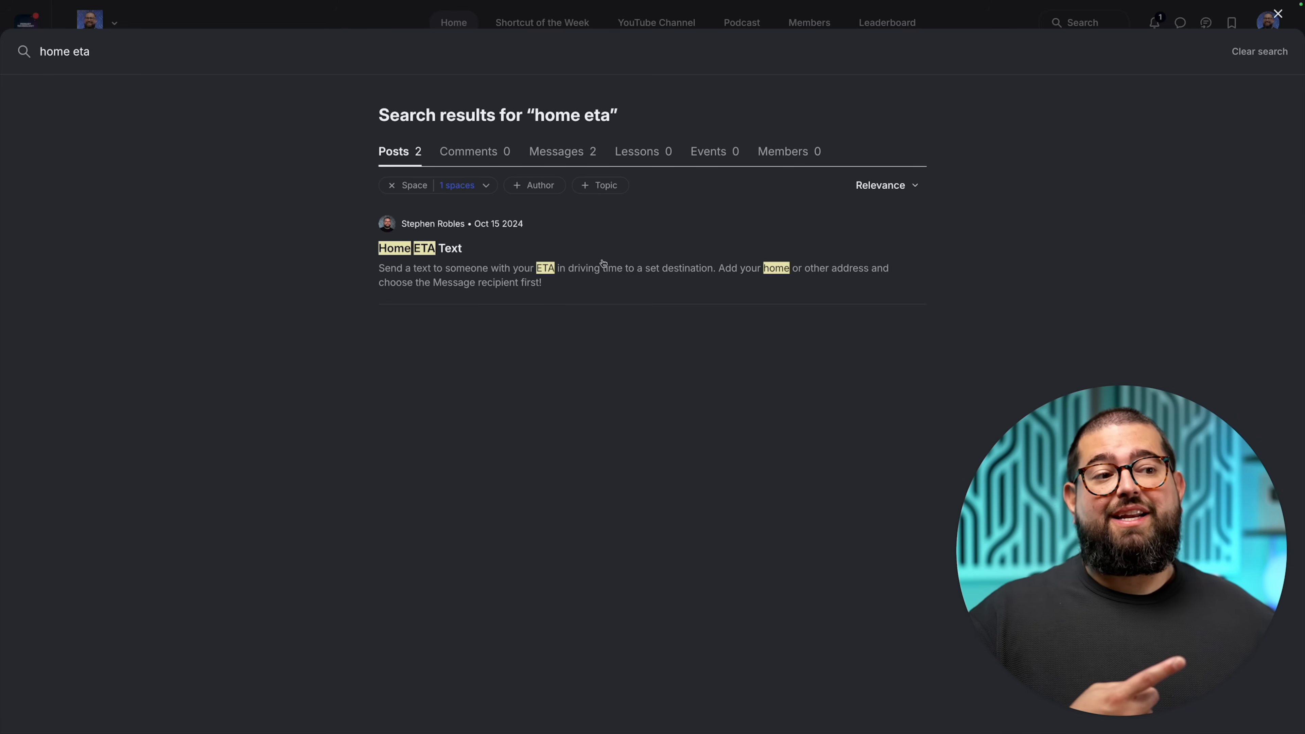
{"action": "left_click", "coordinate": [419, 248]}
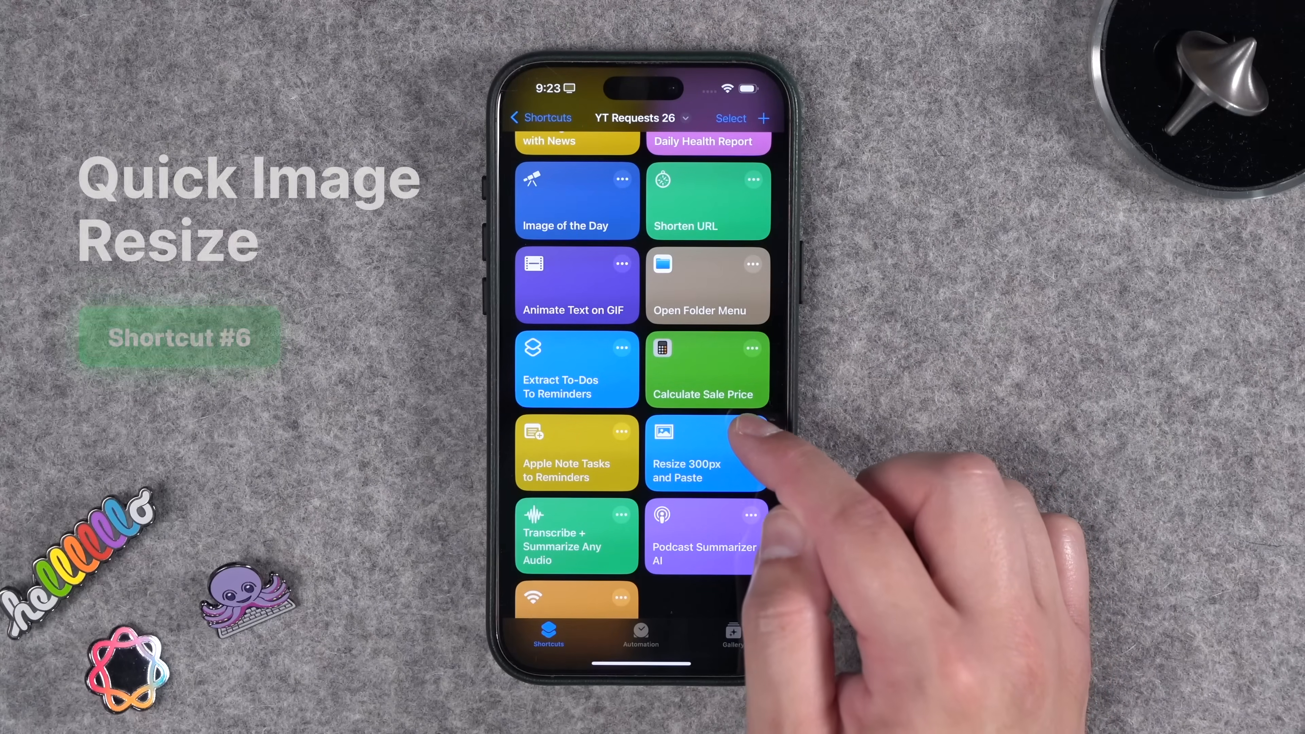
Review Resize 300px and Paste's resize-to-300 and copy-to-clipboard actions, then bring up a photo's share sheet.
{"action": "left_click", "coordinate": [705, 453]}
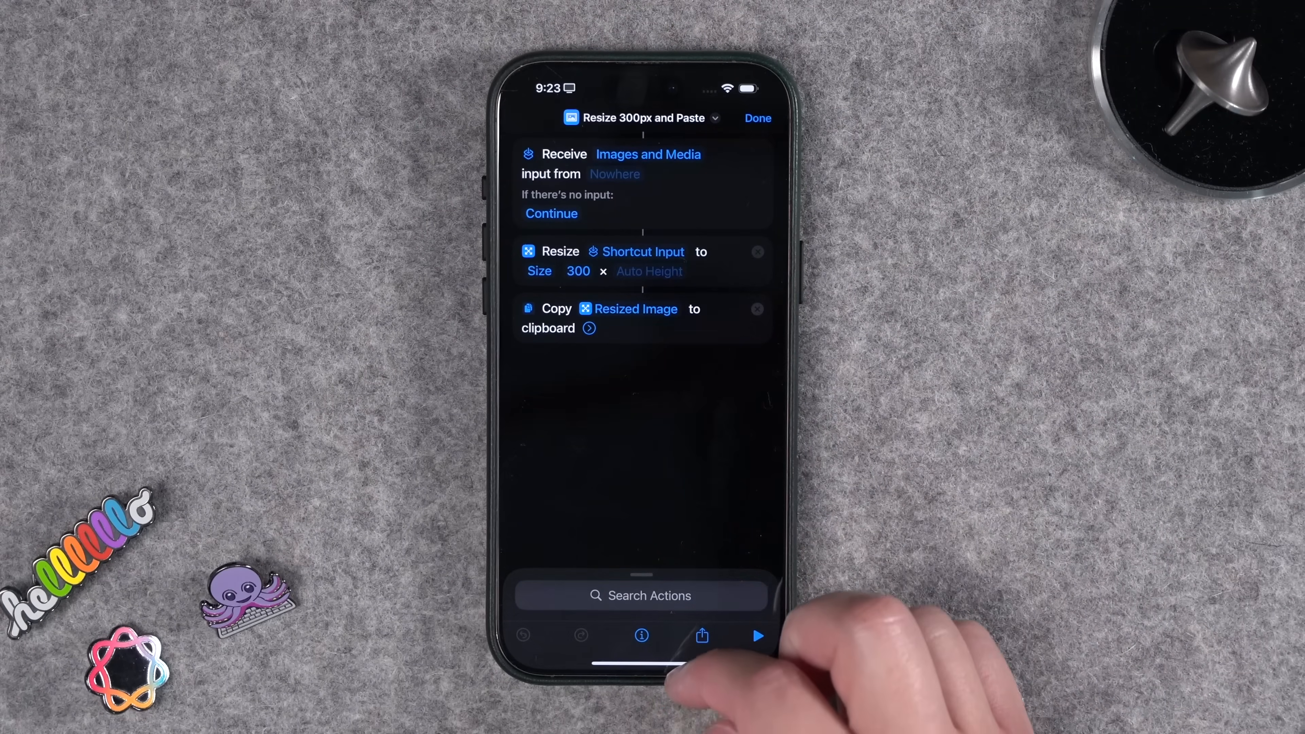
{"action": "left_click", "coordinate": [702, 636]}
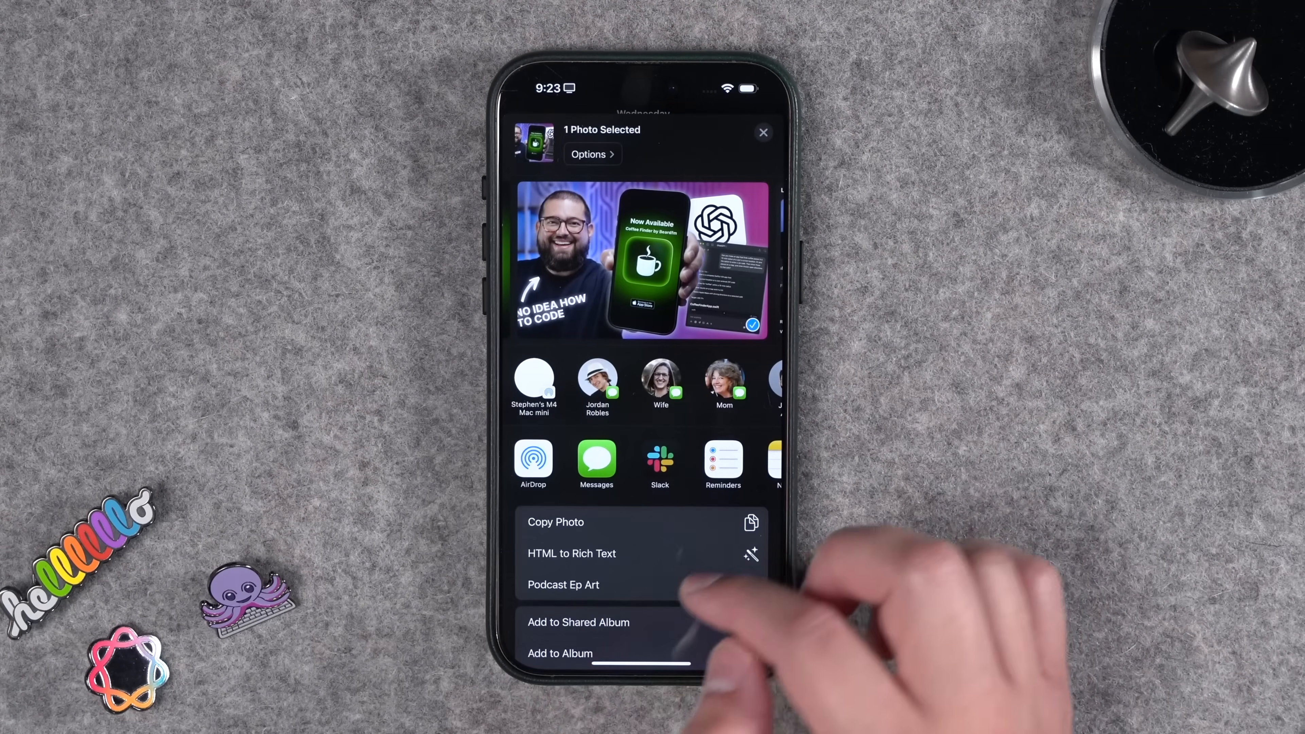
{"action": "scroll", "scroll_direction": "down", "scroll_amount": 3}
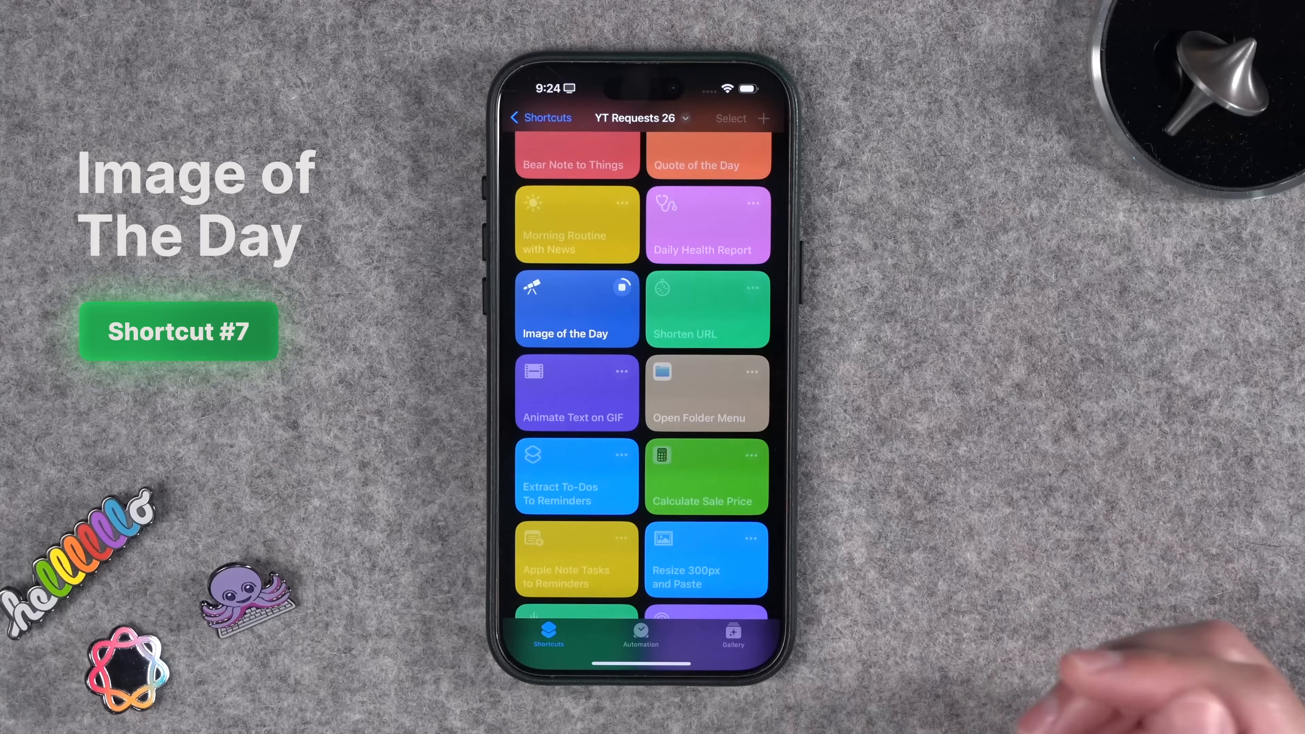
Run Image of the Day, view its night-sky photo and dismiss it.
{"action": "left_click", "coordinate": [576, 309]}
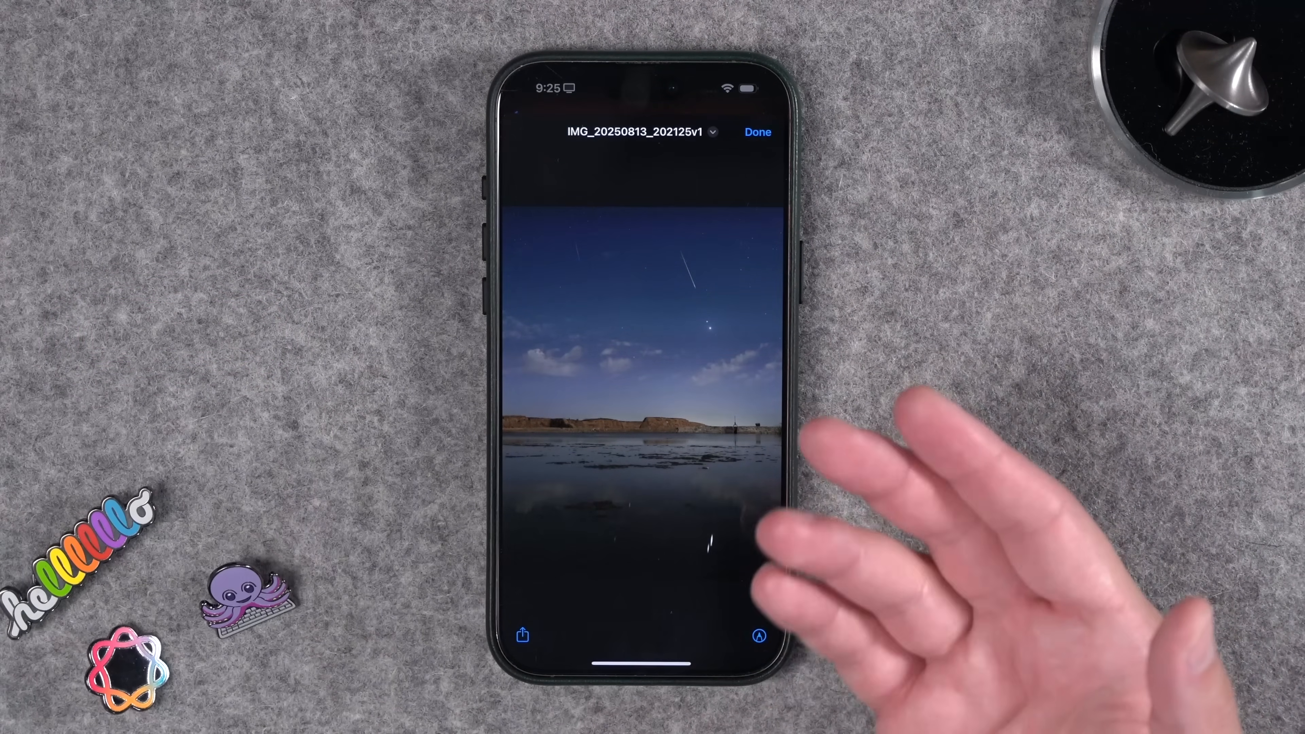
{"action": "left_click", "coordinate": [757, 131]}
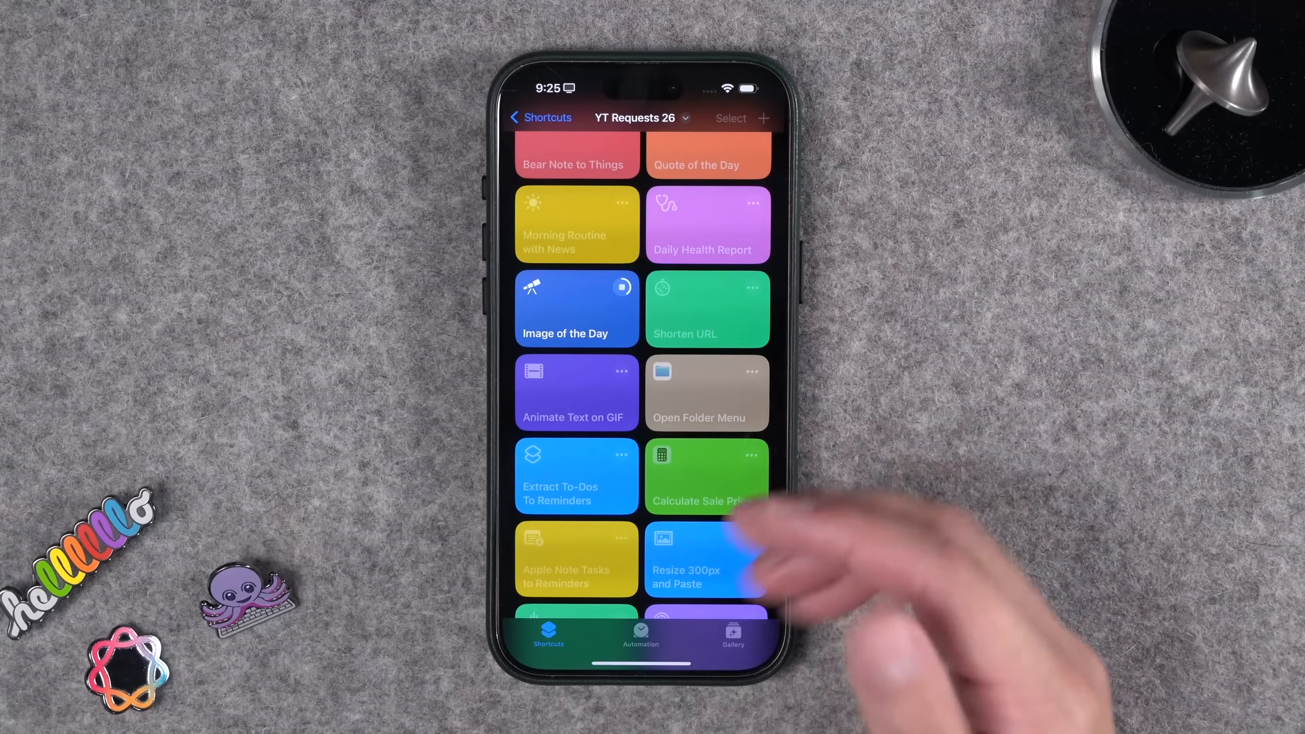
{"action": "scroll", "scroll_direction": "down", "scroll_amount": 3}
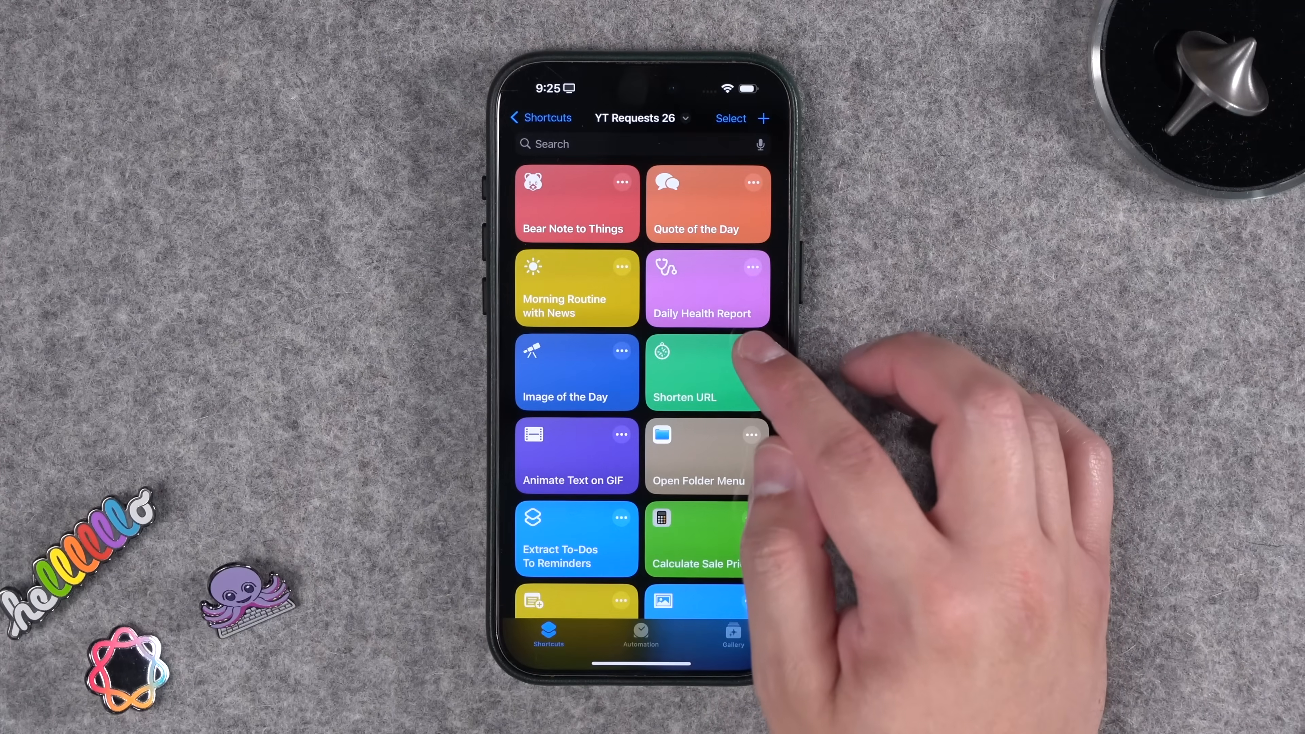
{"action": "left_click", "coordinate": [706, 373]}
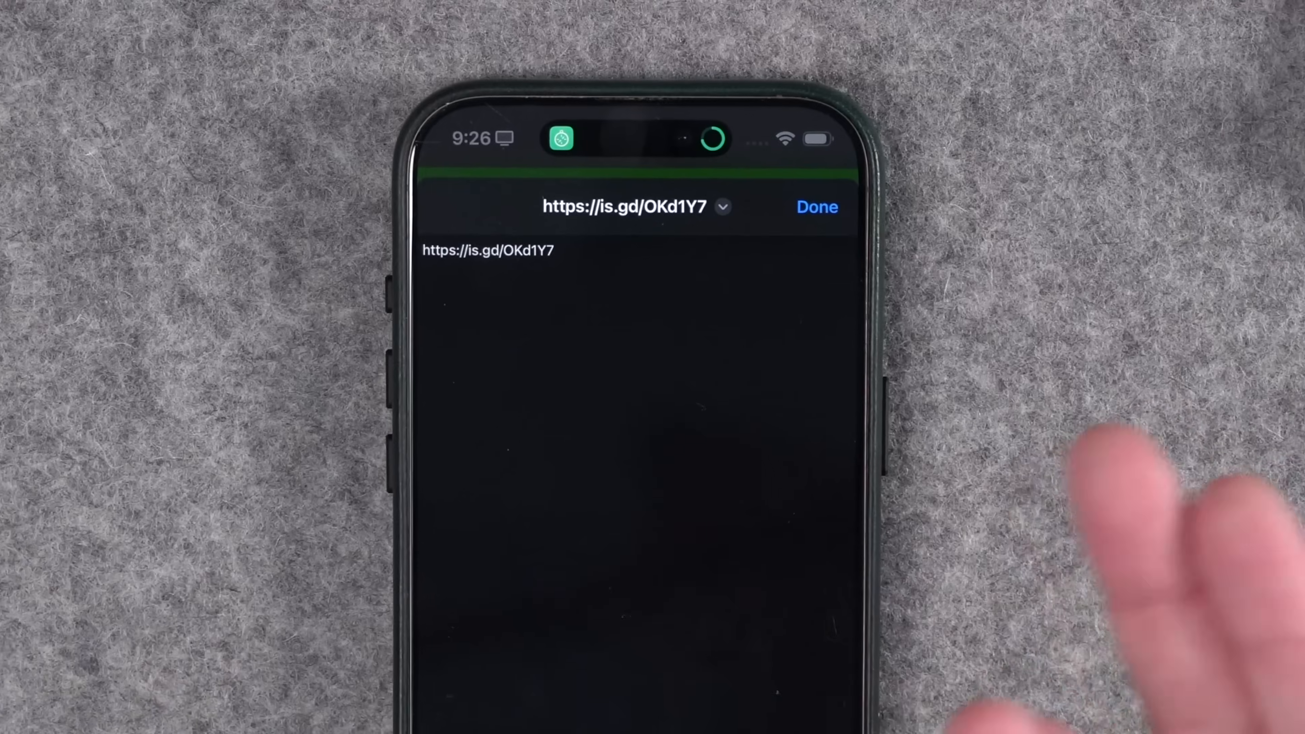
{"action": "left_click", "coordinate": [817, 207]}
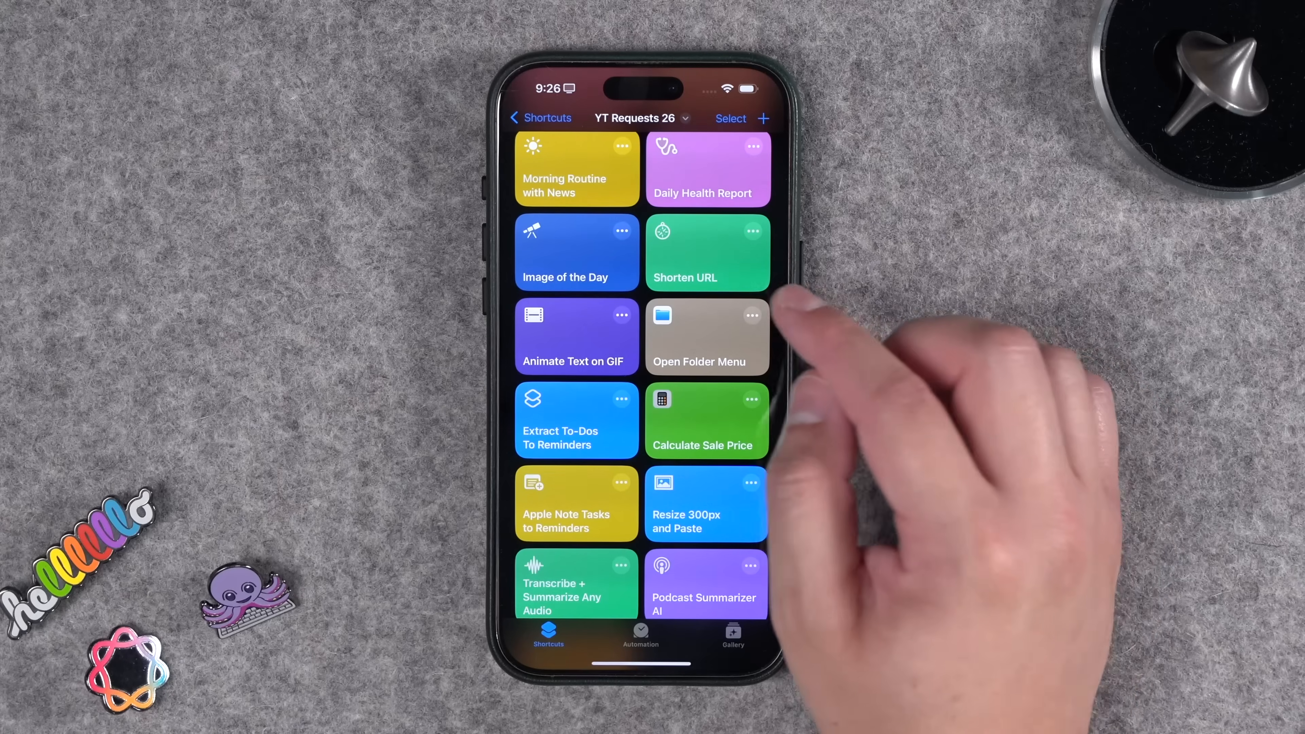
Review Open Folder Menu's Folder 1–4 items pointing to iCloud Drive Downloads.
{"action": "left_click", "coordinate": [705, 338]}
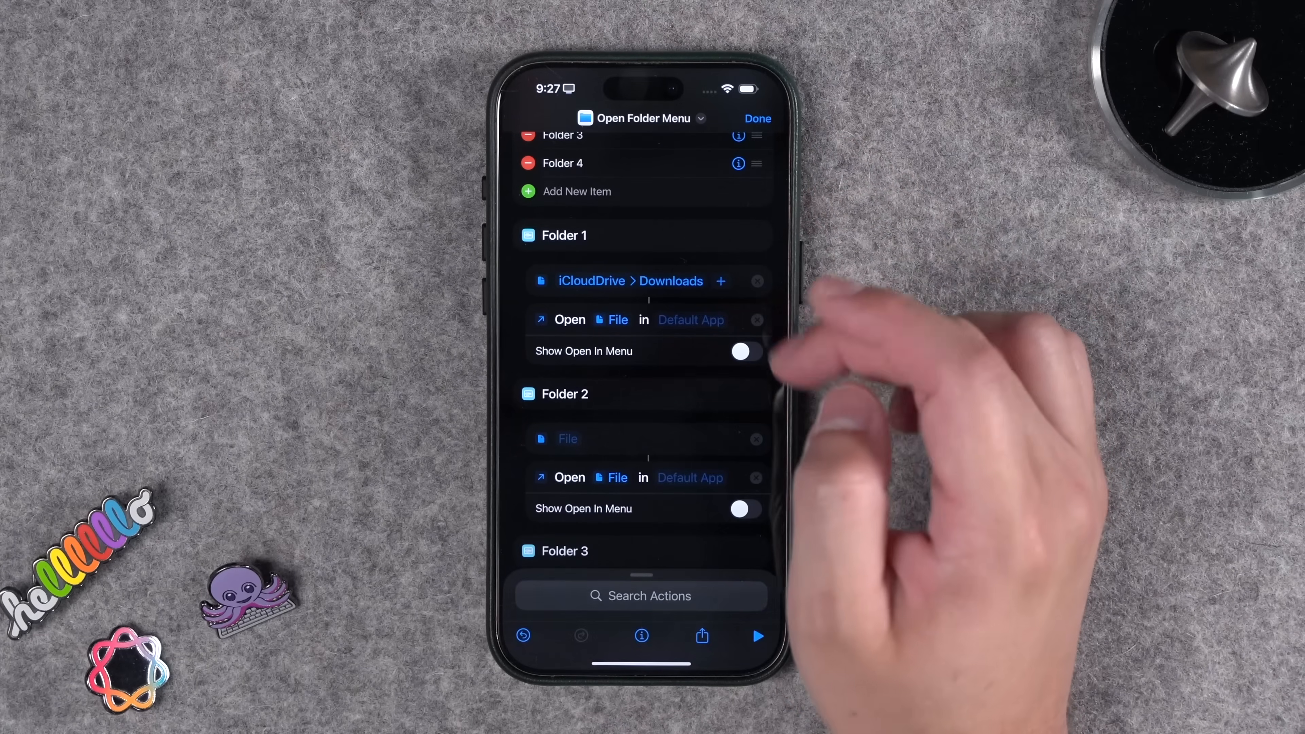
{"action": "scroll", "scroll_direction": "down", "scroll_amount": 3}
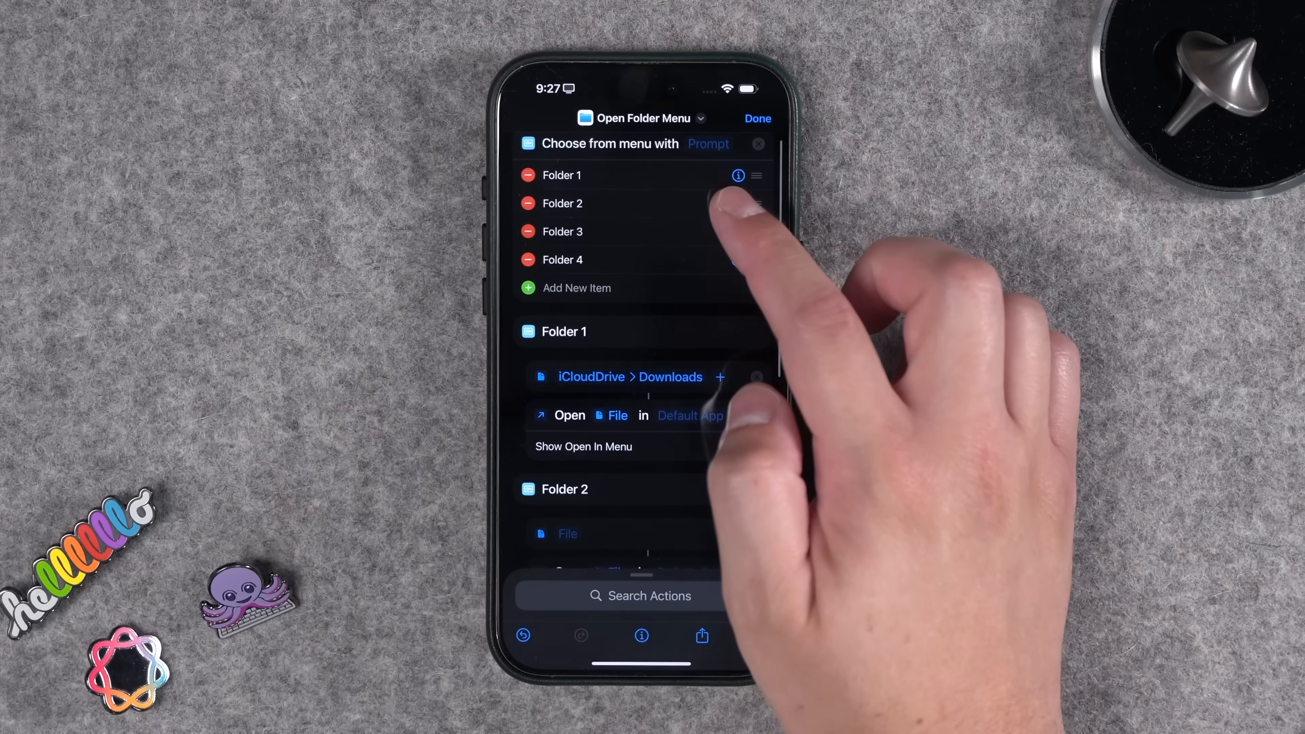
{"action": "left_click", "coordinate": [739, 446]}
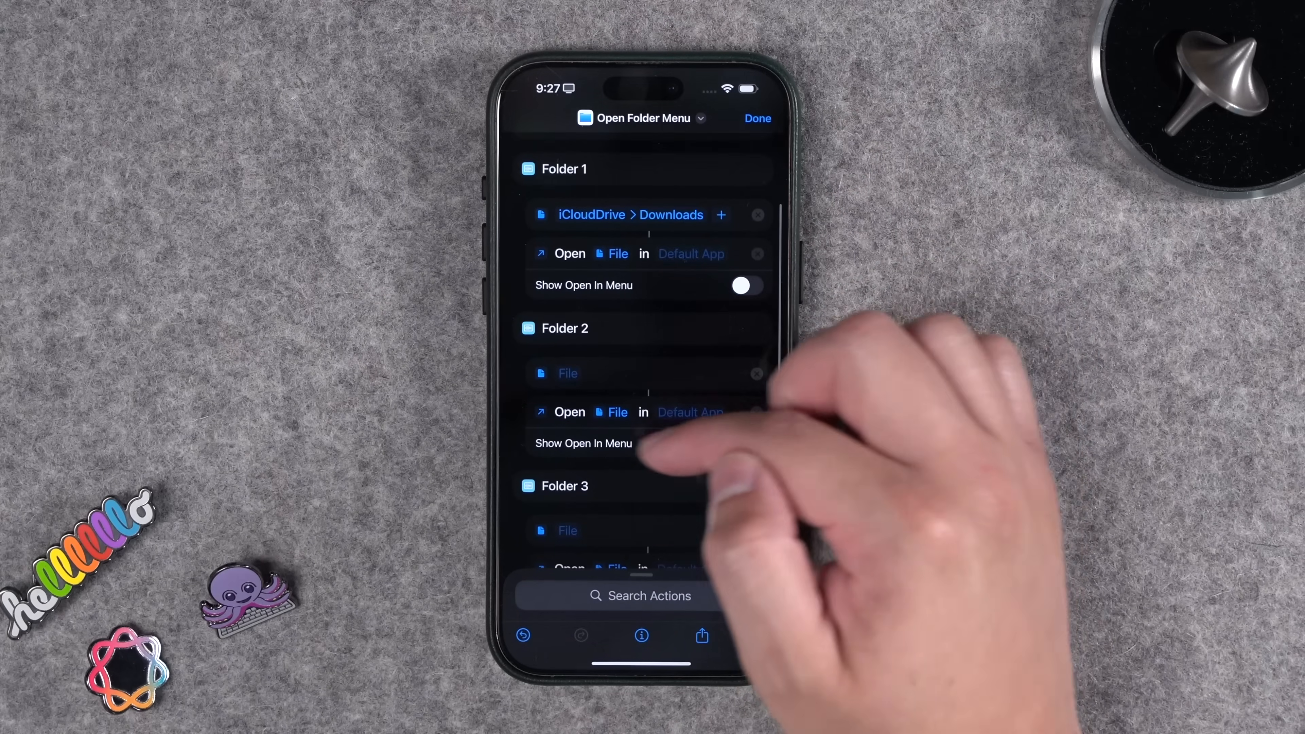
Run Open Folder Menu and choose Folder 1 from the menu.
{"action": "left_click", "coordinate": [756, 118]}
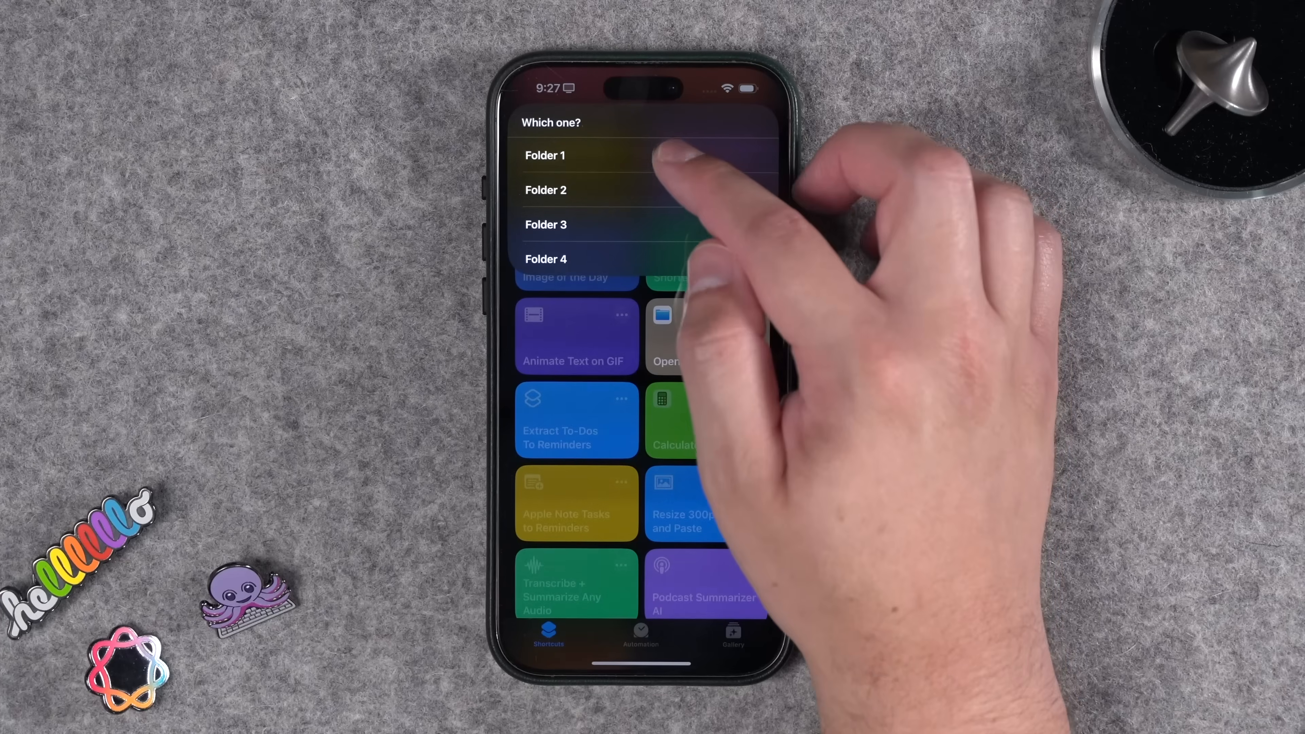
{"action": "left_click", "coordinate": [545, 156]}
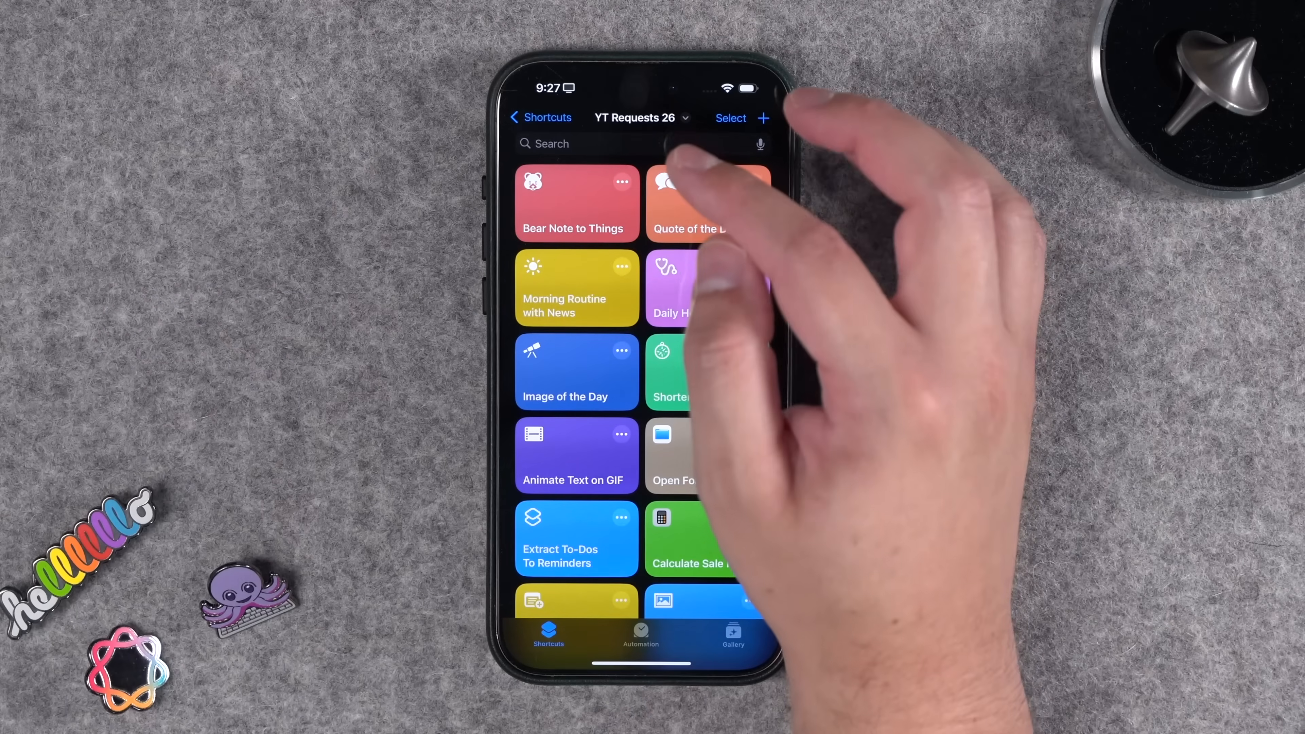
Review Bear Note to Things' actions and run it, adding 'Take out the trash' to the Things Inbox.
{"action": "left_click", "coordinate": [576, 203]}
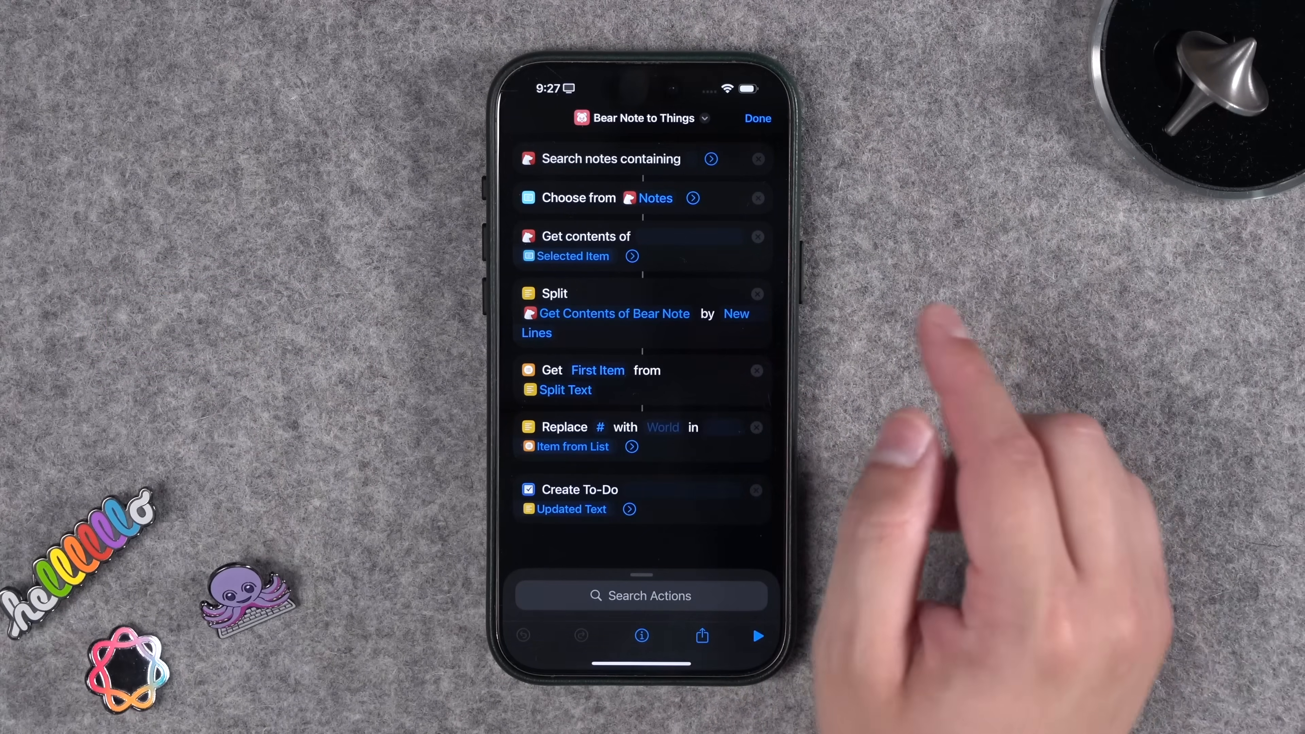
{"action": "left_click", "coordinate": [757, 635]}
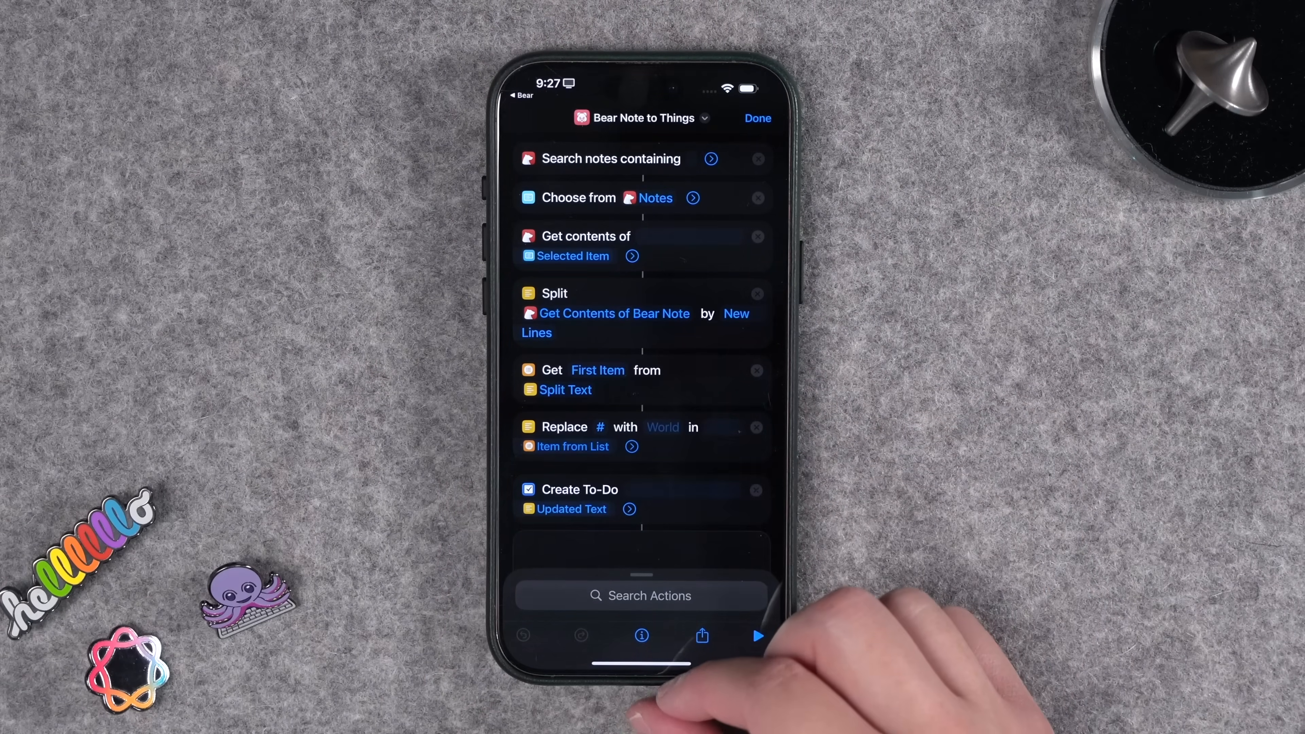
{"action": "left_click", "coordinate": [756, 635]}
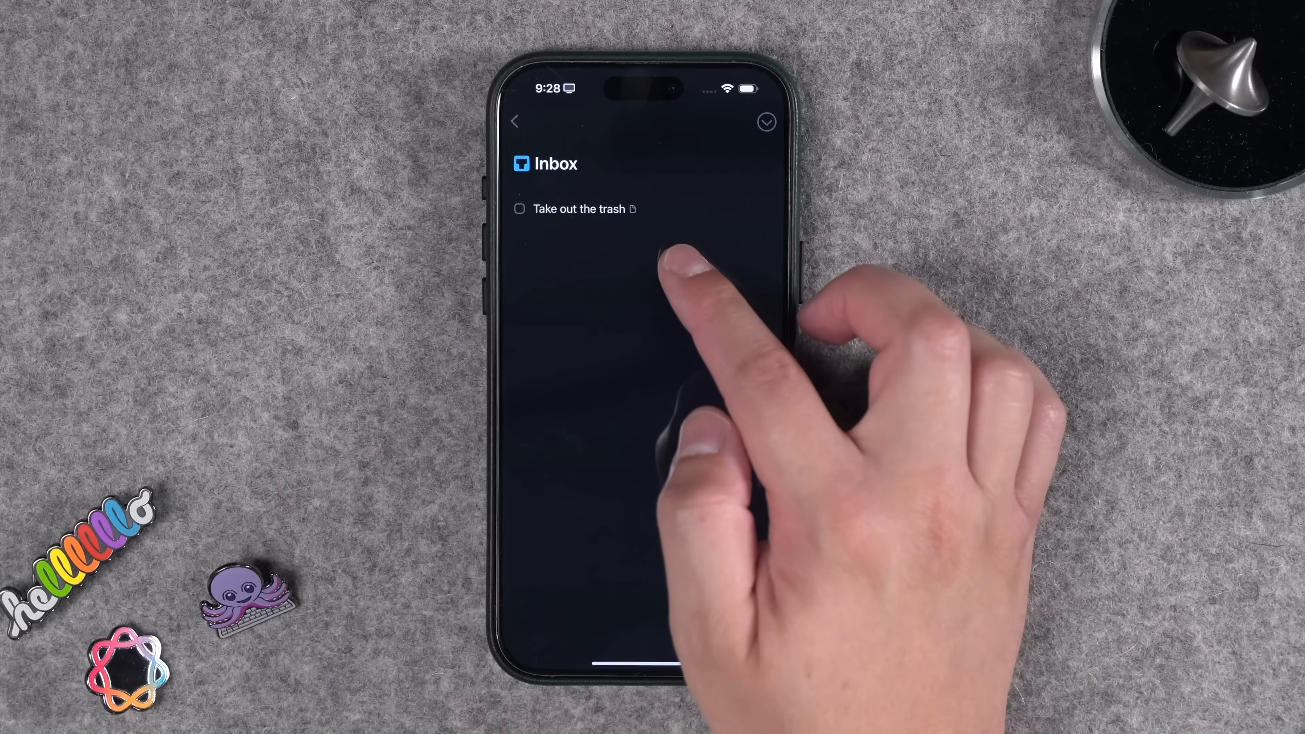
{"action": "left_click", "coordinate": [579, 209]}
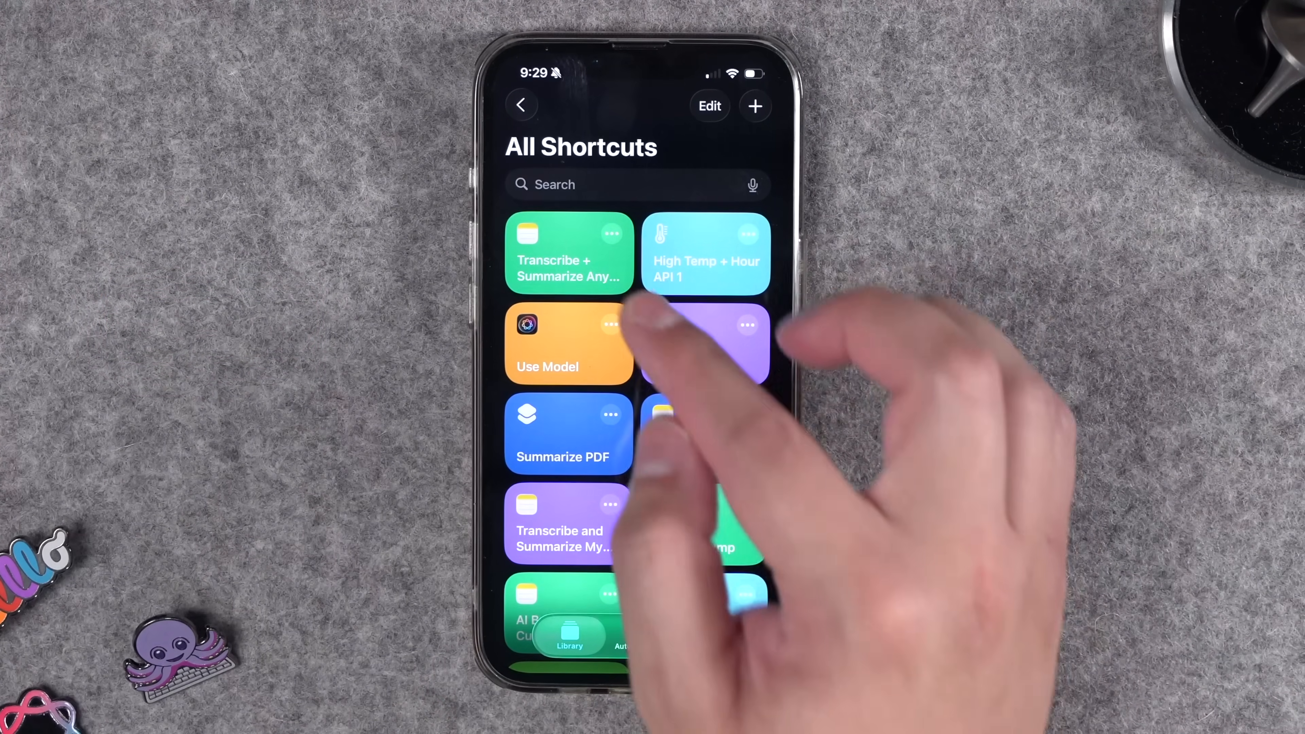
Browse Transcribe + Summarize Any Audio's transcription, ChatGPT summary, title and action-item steps down to its five-option menu.
{"action": "left_click", "coordinate": [570, 252]}
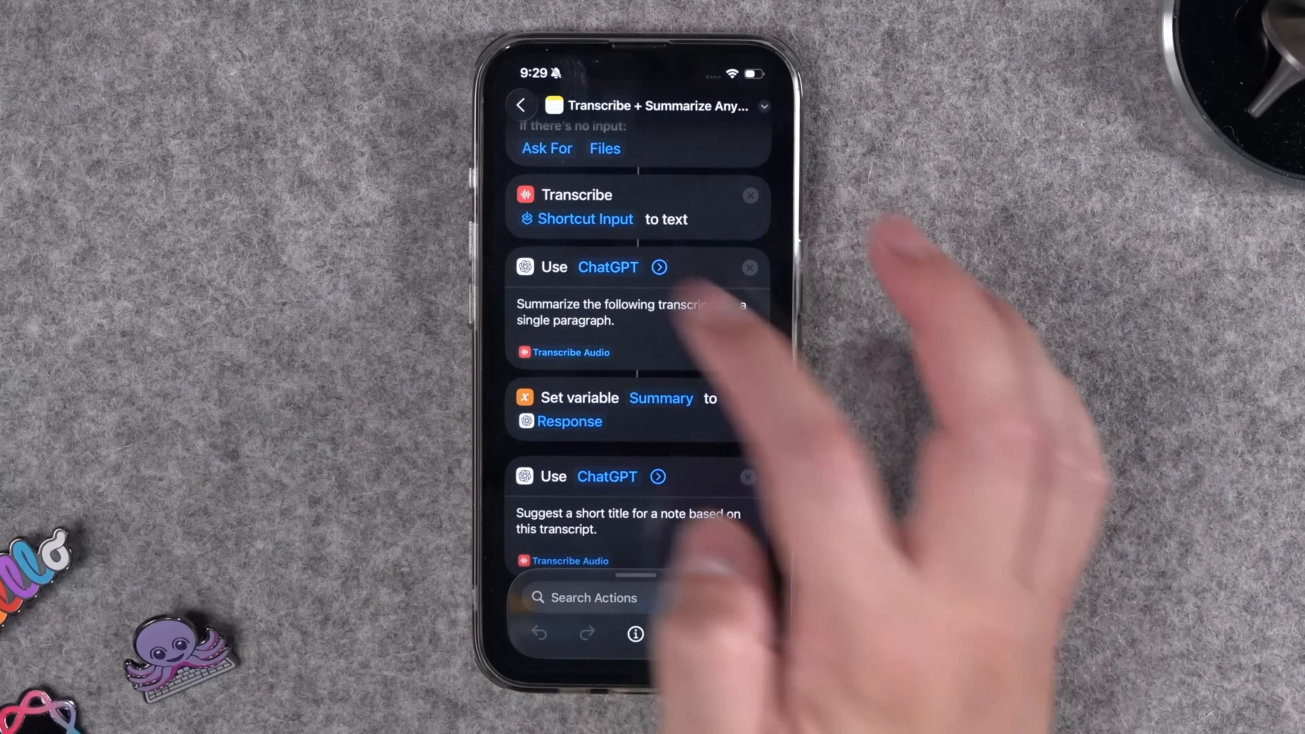
{"action": "left_click", "coordinate": [608, 267]}
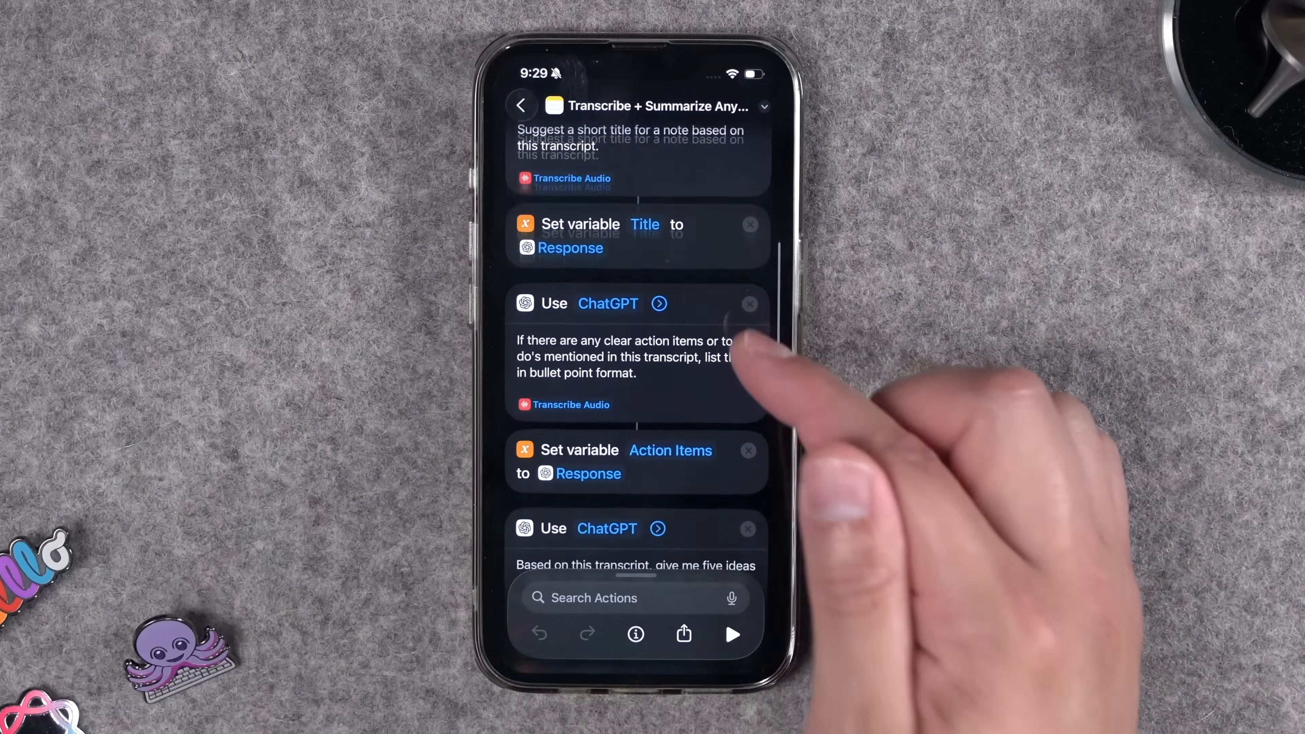
{"action": "scroll", "scroll_direction": "down", "scroll_amount": 3}
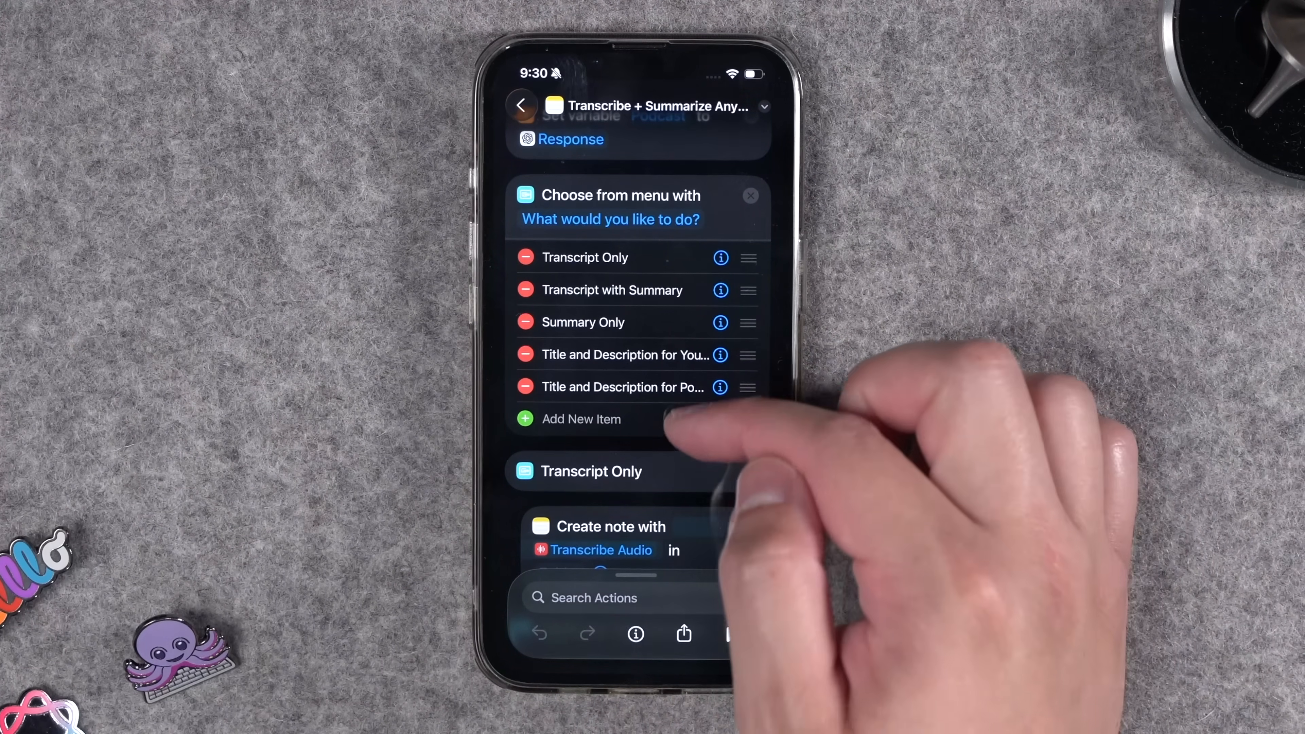
{"action": "scroll", "scroll_direction": "down", "scroll_amount": 3}
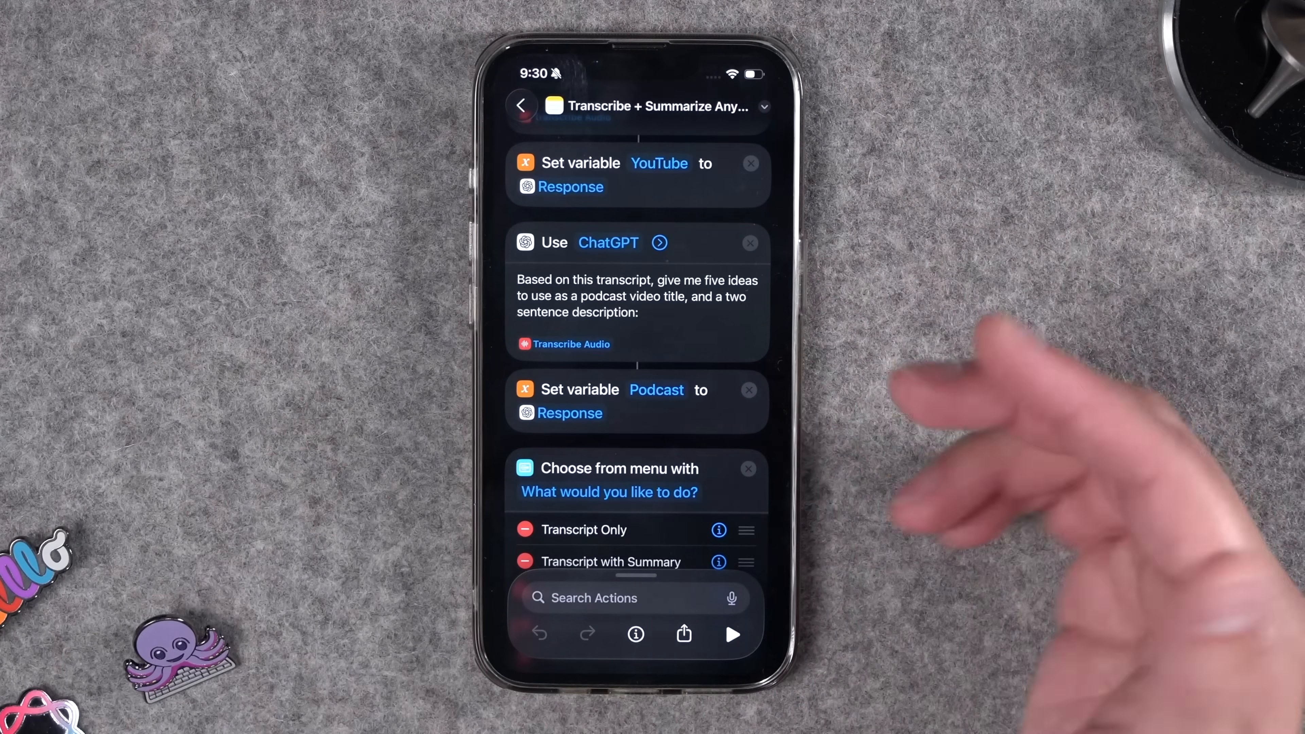
{"action": "scroll", "scroll_direction": "down", "scroll_amount": 3}
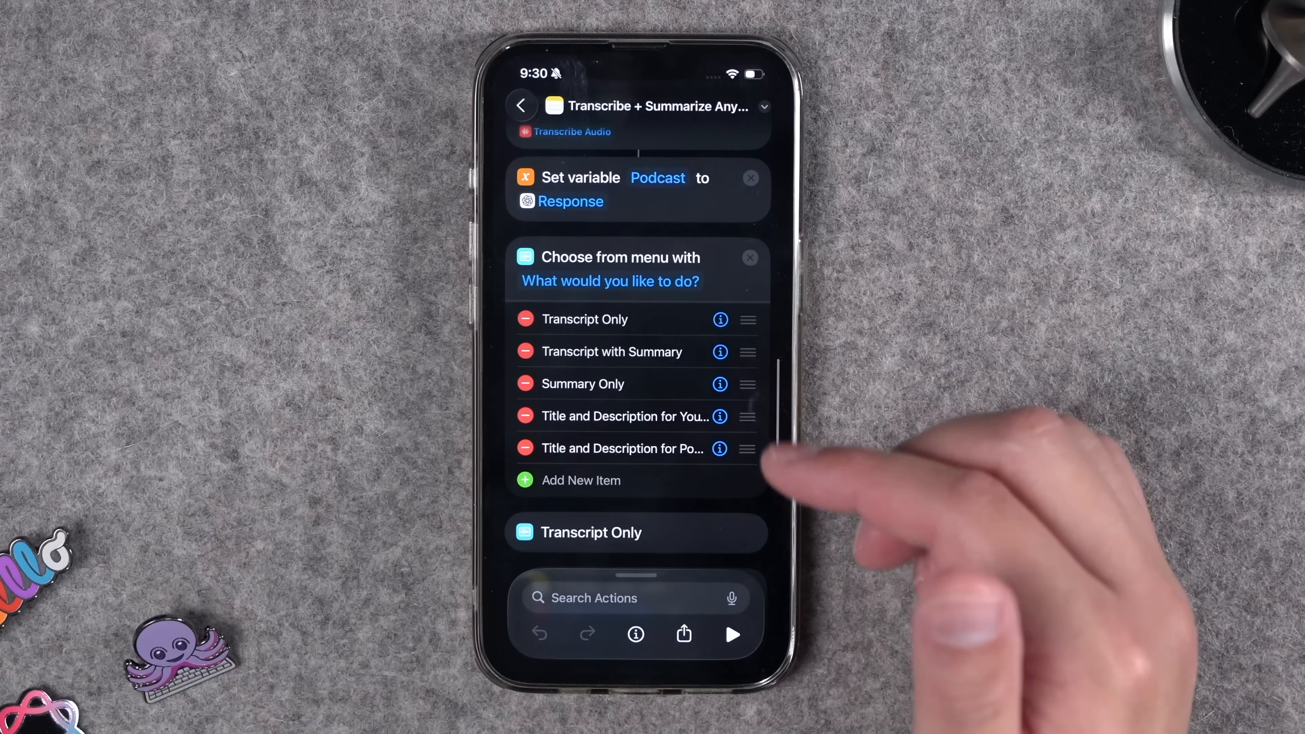